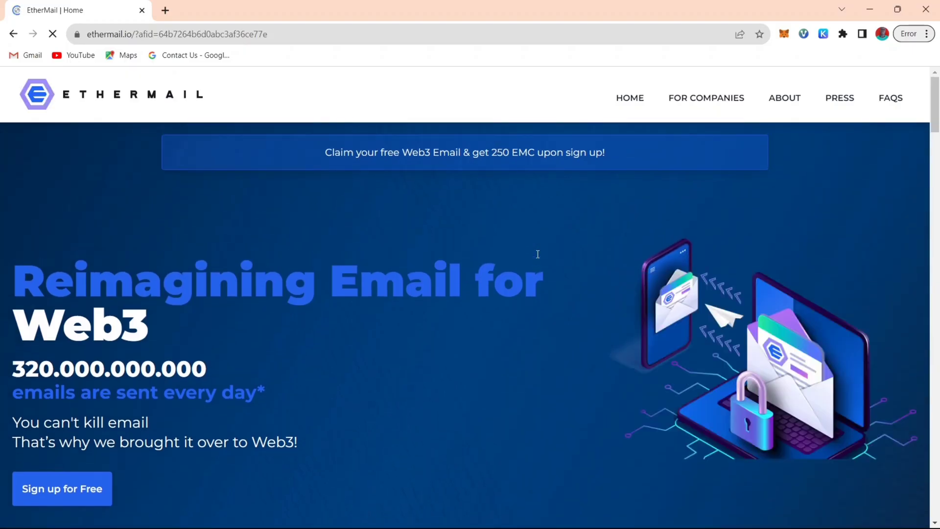
- Scroll through the DMO.fig.eth Twitter profile and follow it, raising followers to 159
scroll(down, 3)
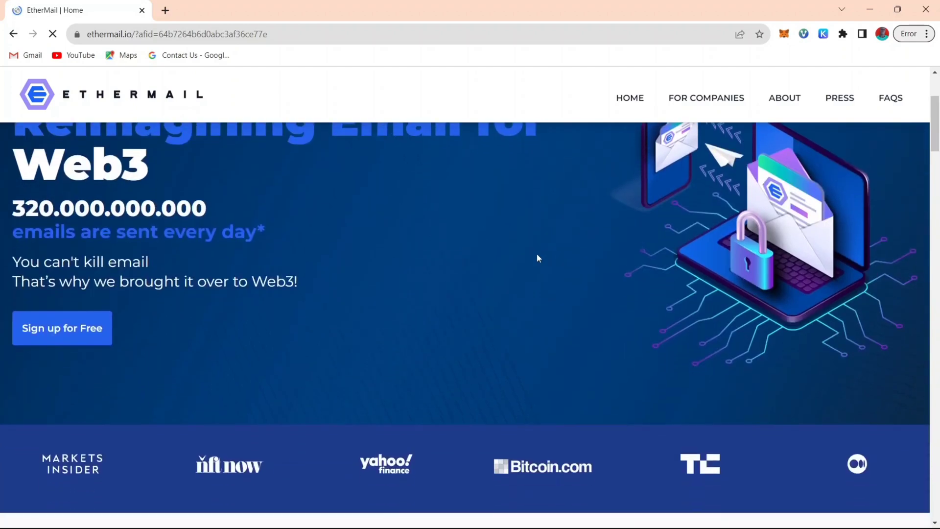
scroll(down, 3)
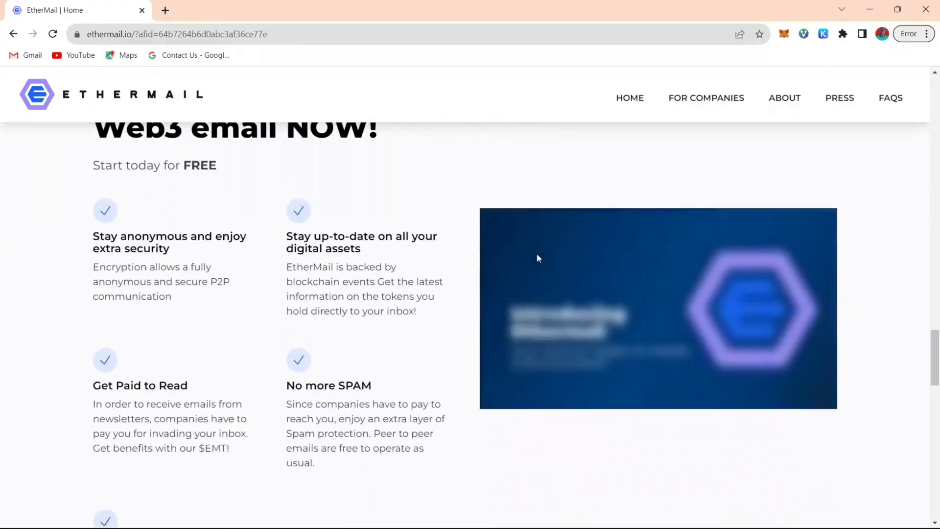
scroll(down, 3)
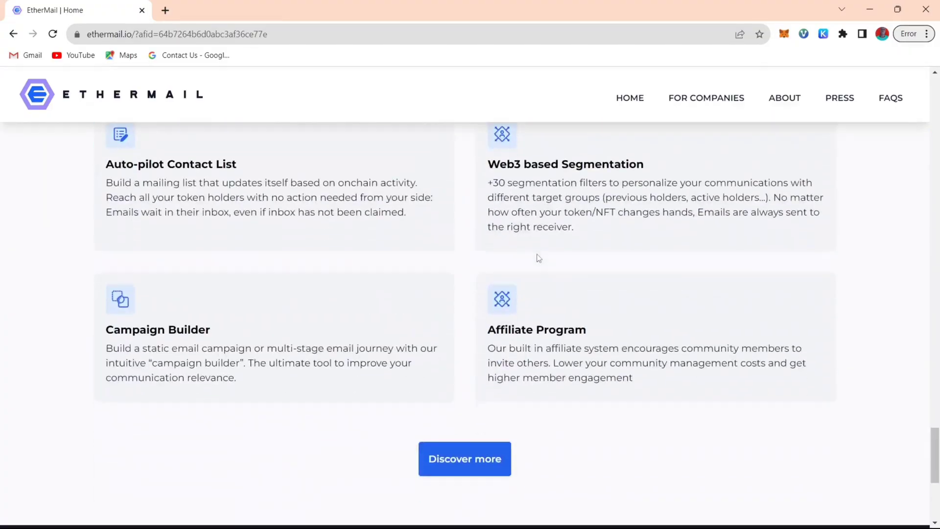
scroll(up, 3)
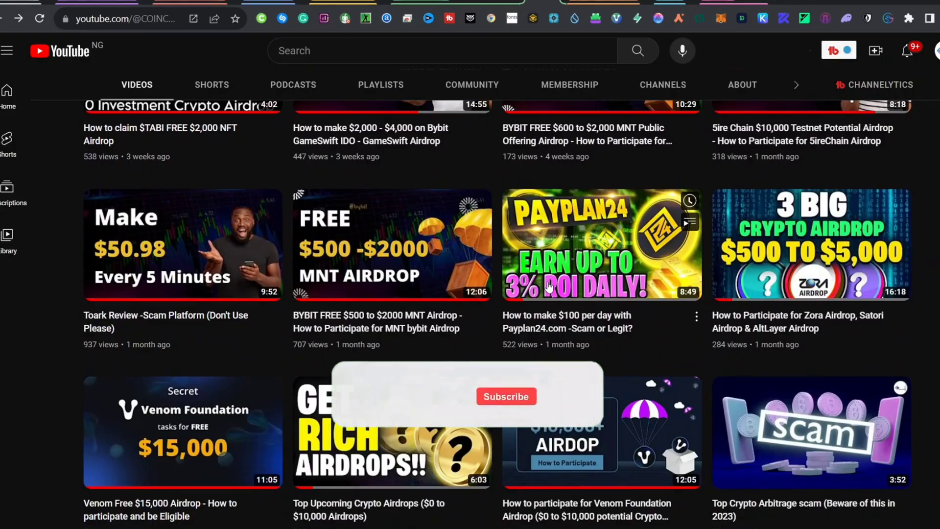
scroll(down, 3)
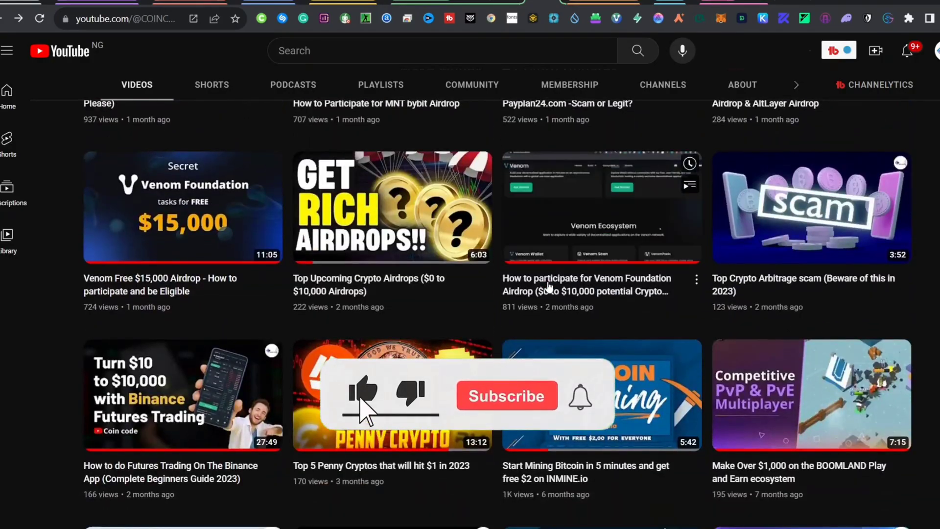
scroll(down, 3)
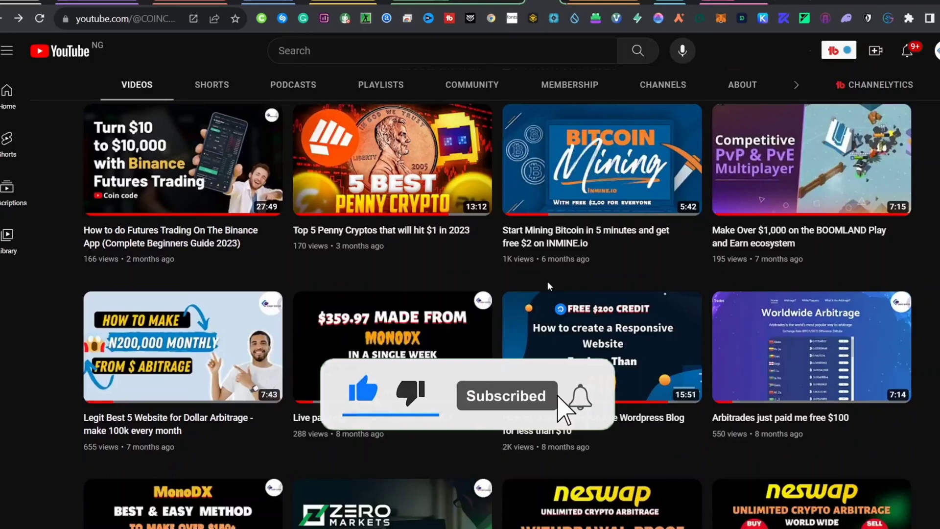
scroll(down, 3)
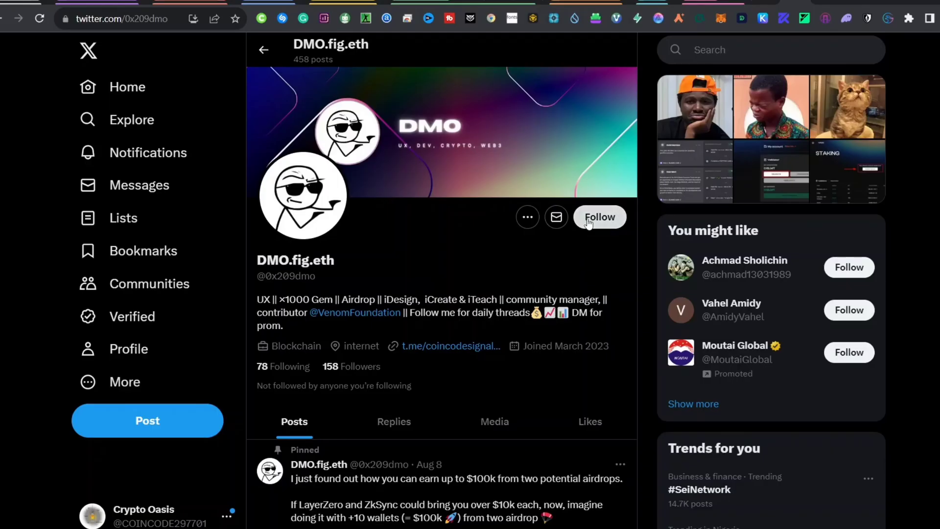
click(599, 217)
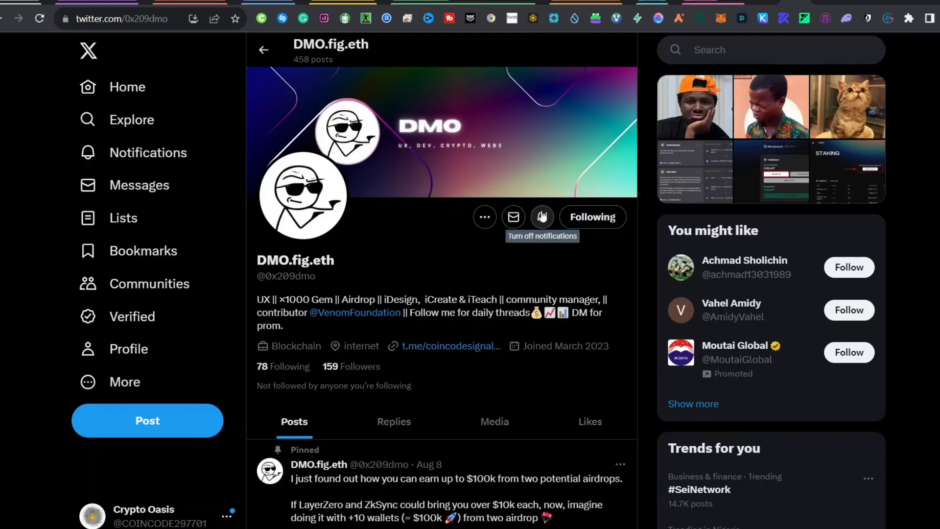
scroll(down, 3)
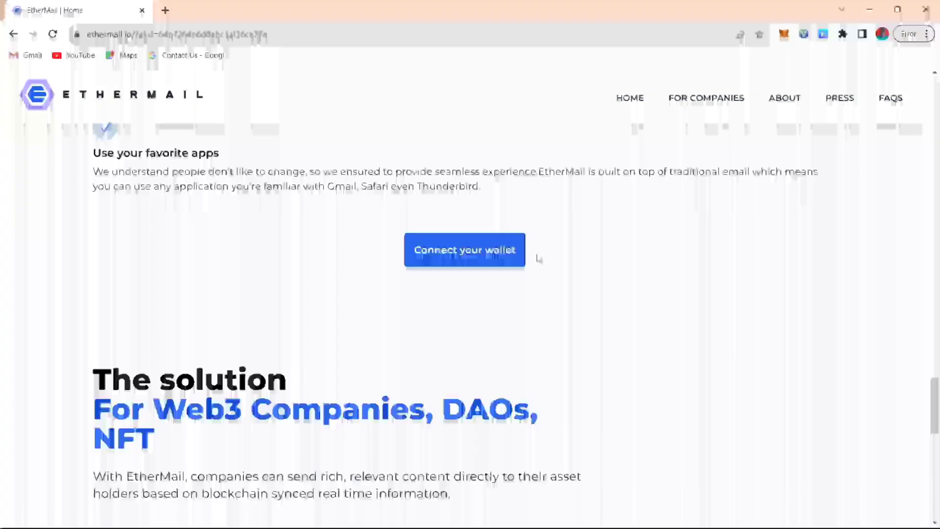
- Return to the top of the EtherMail homepage and start 'Sign up for Free'
scroll(up, 3)
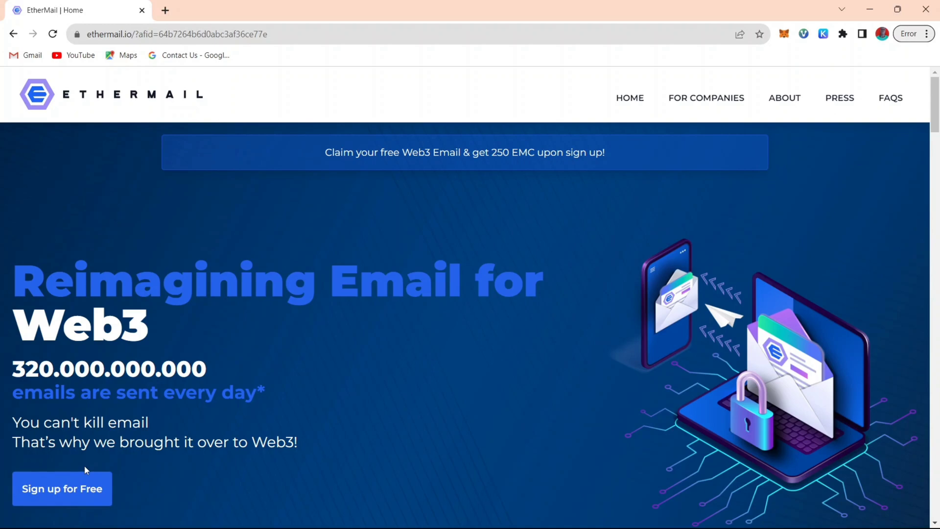
click(61, 488)
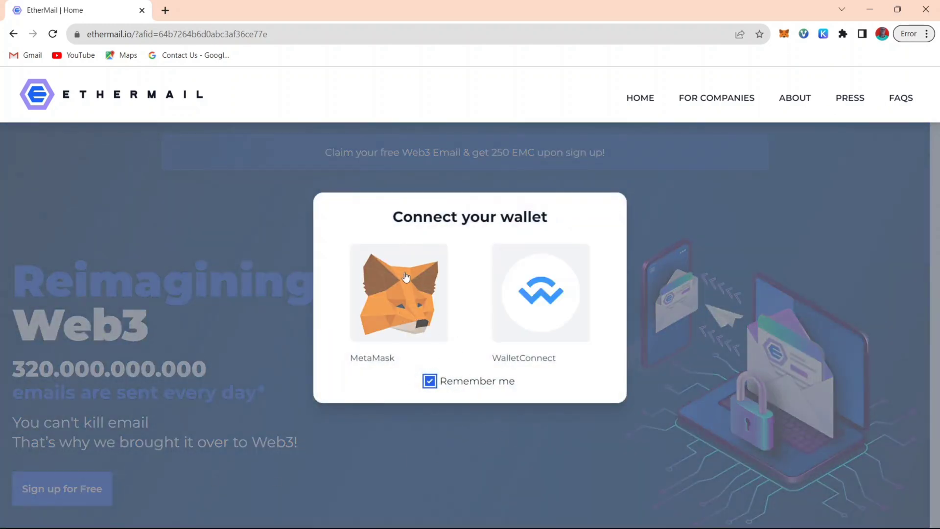
- Unlock MetaMask, connect Account 1 to ethermail.io, and sign the login message
click(398, 293)
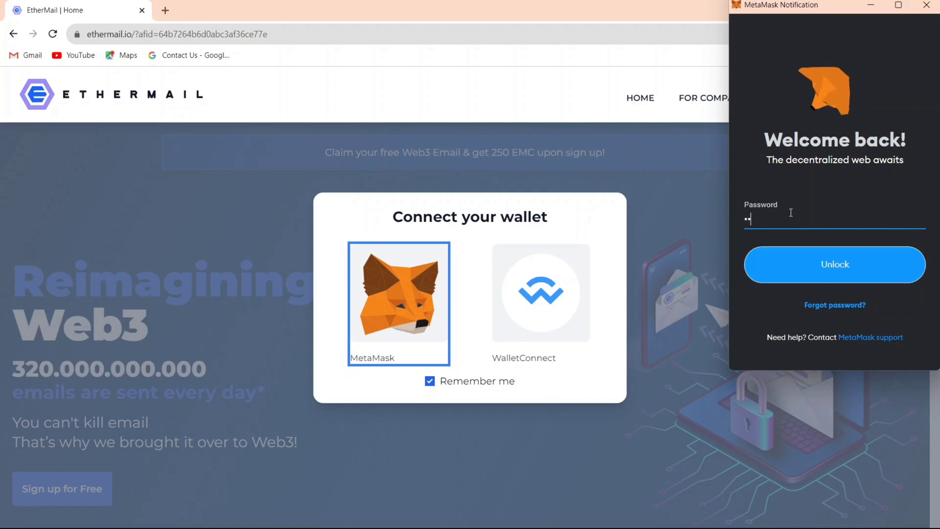
text(password)
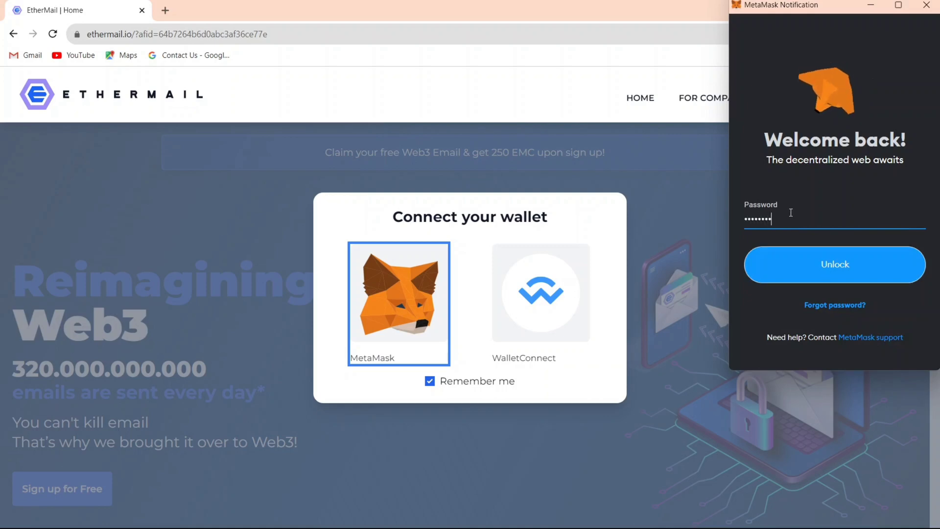
click(834, 264)
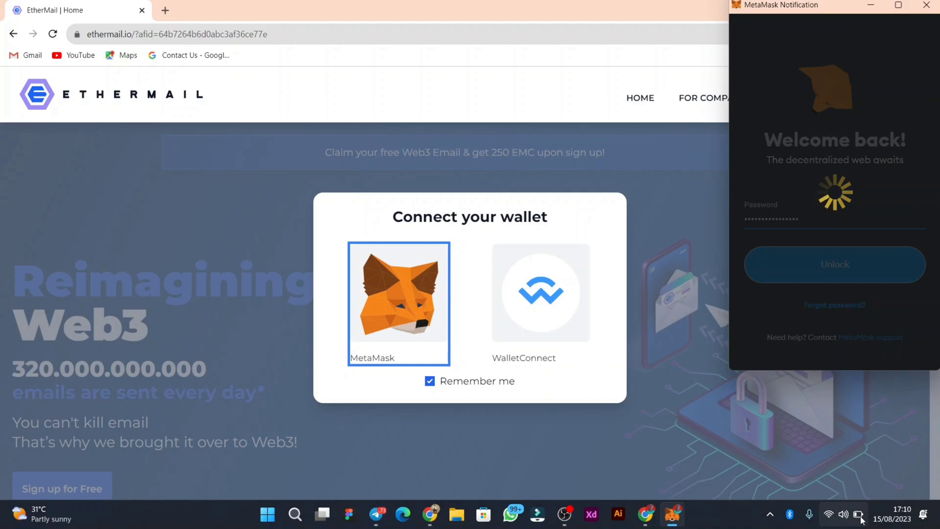
click(834, 265)
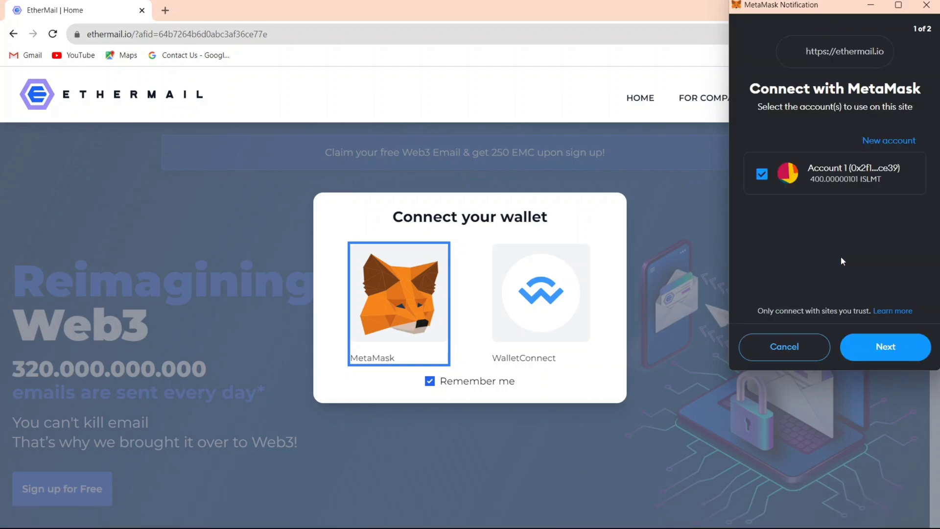
click(885, 347)
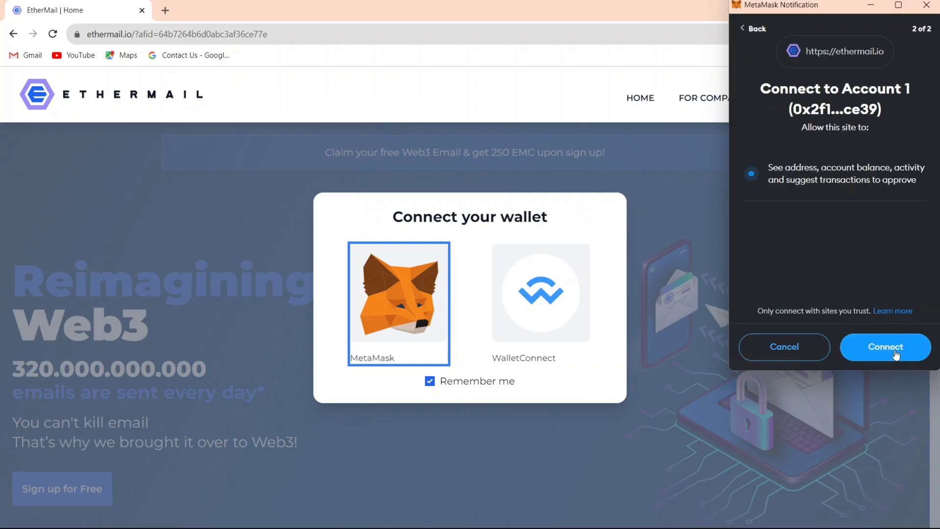
click(885, 347)
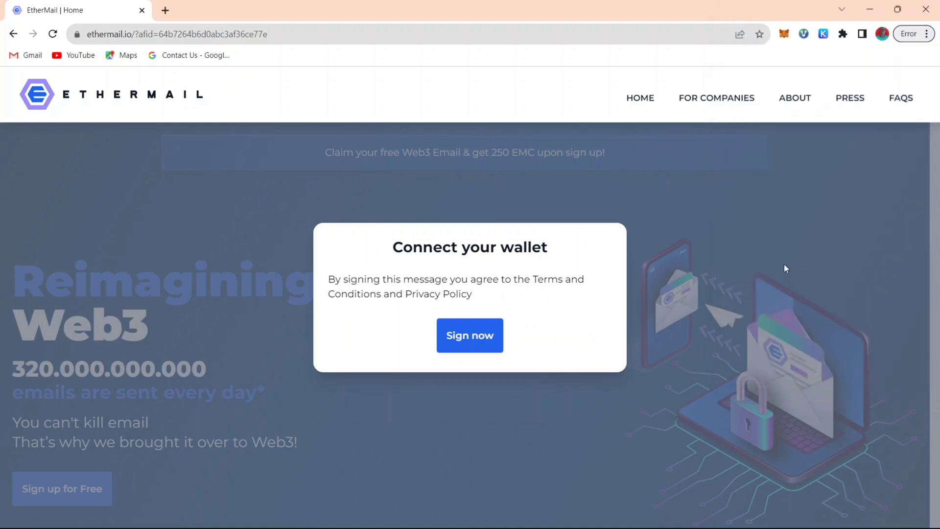
mouse_move(490, 303)
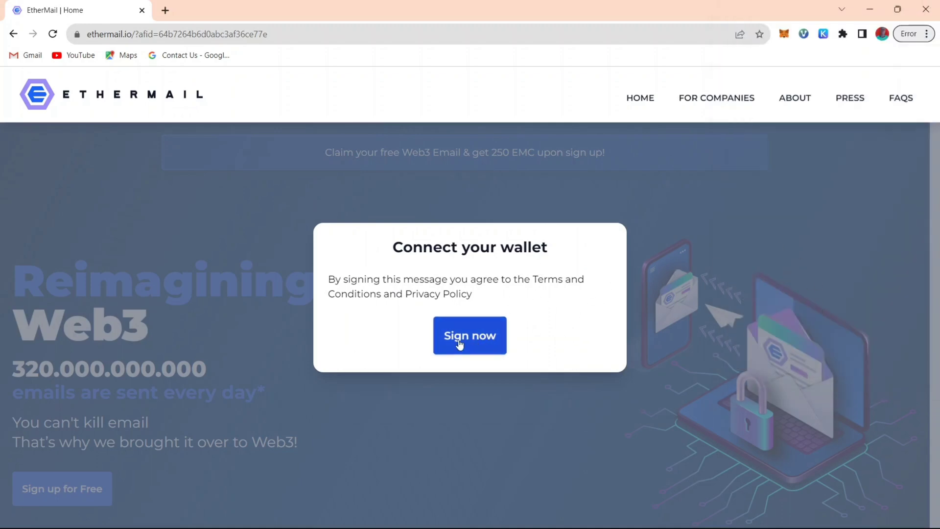
click(470, 335)
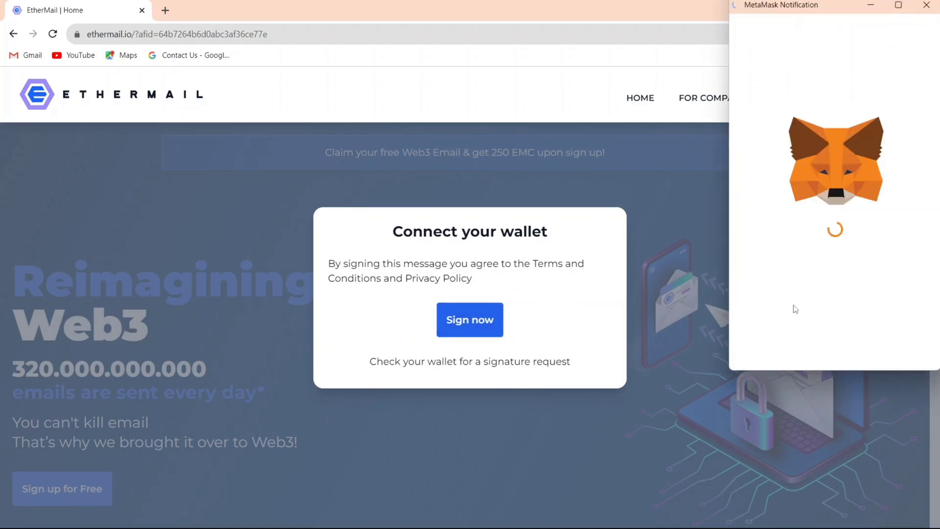
mouse_move(884, 277)
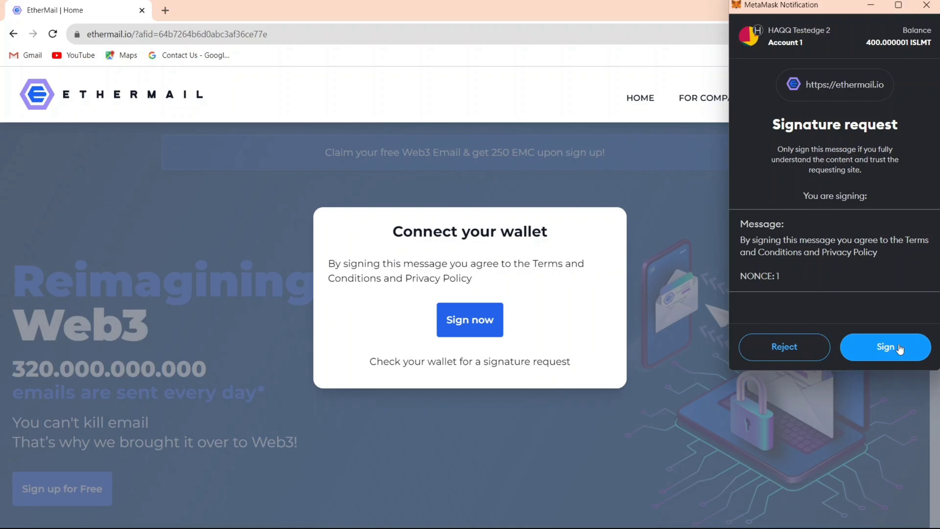
click(884, 347)
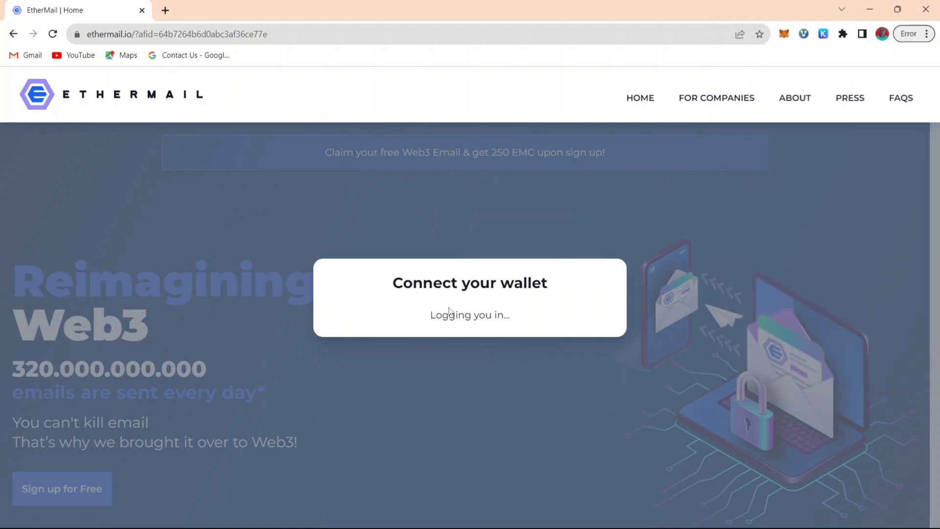
mouse_move(543, 328)
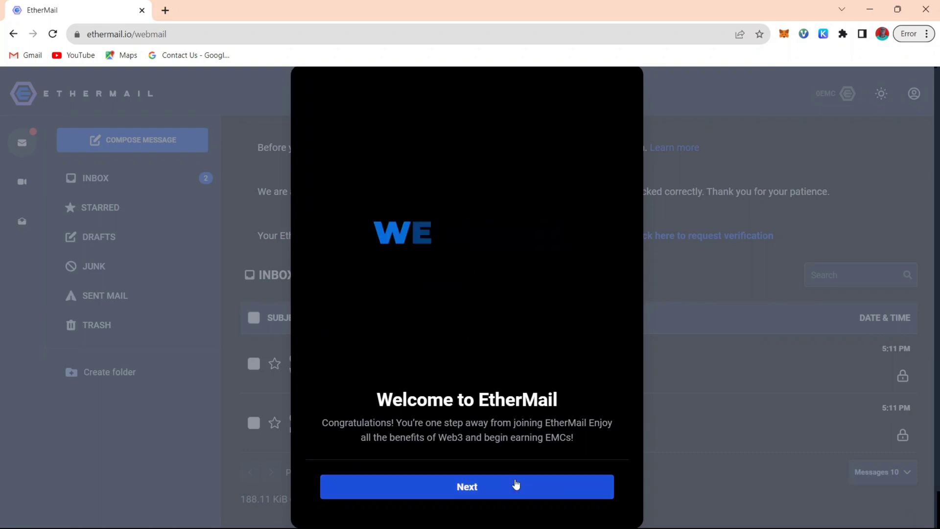
click(467, 486)
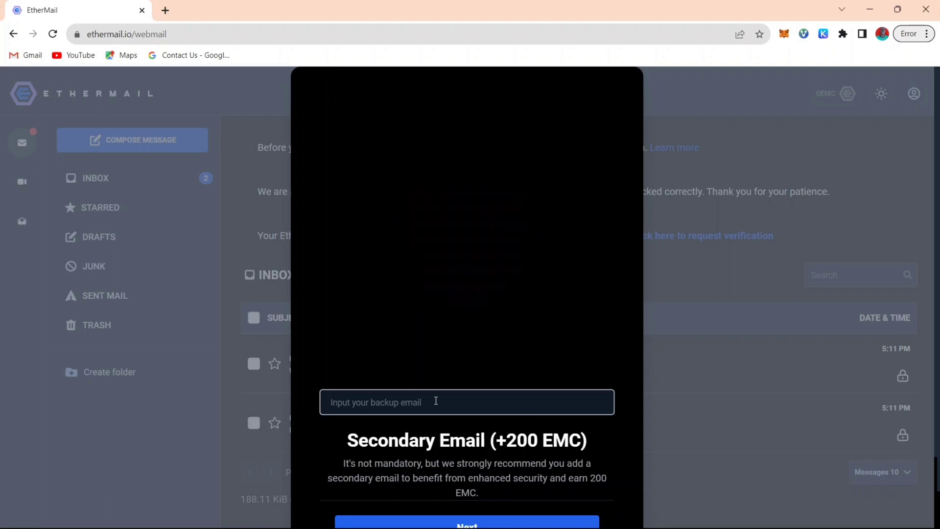
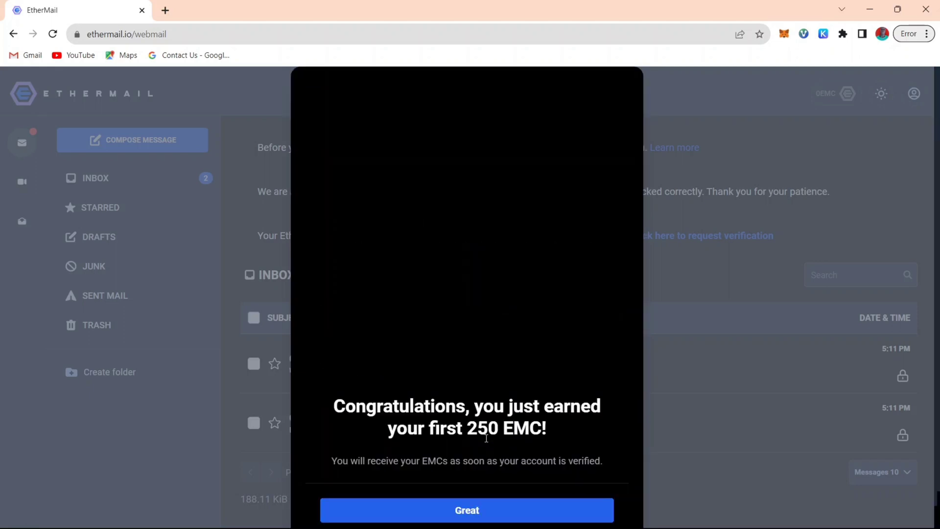
- Dismiss the 250 EMC notice, retrieve encryption keys via a MetaMask signature, and finish
click(467, 510)
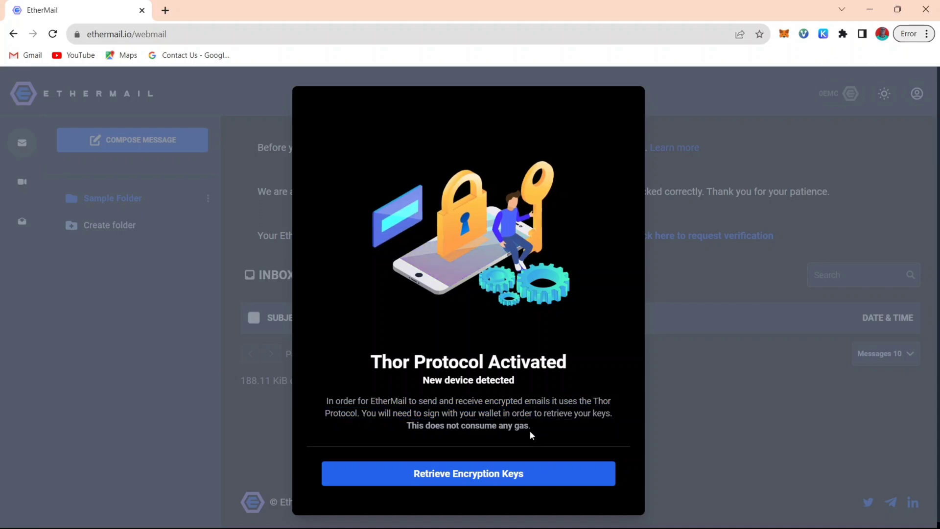
click(467, 473)
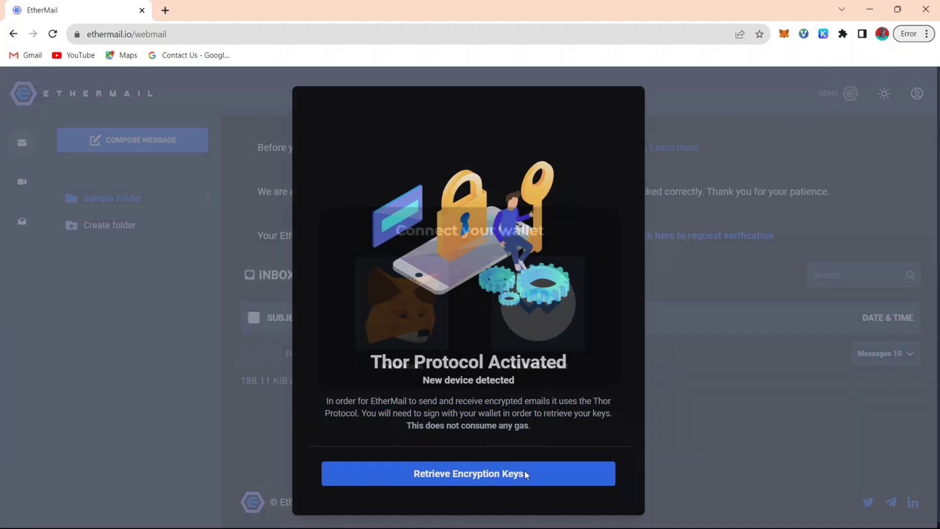
click(467, 472)
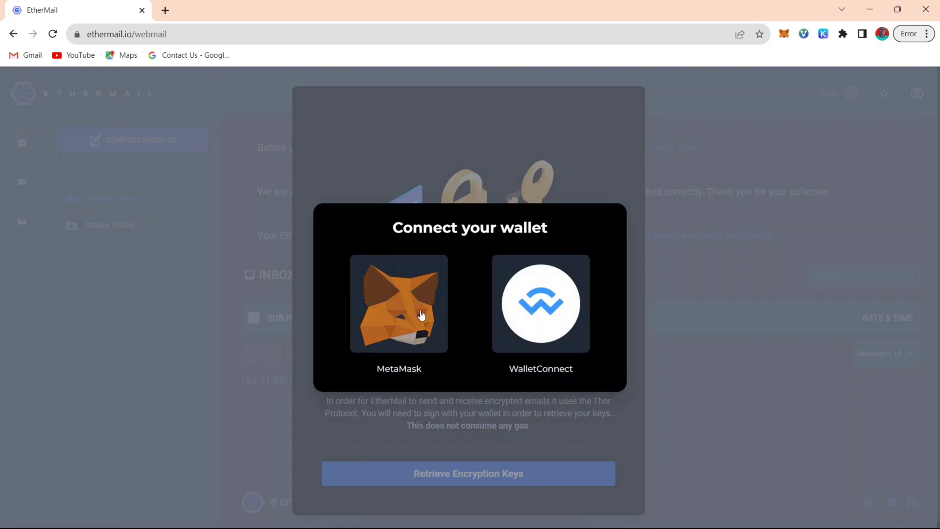
click(399, 304)
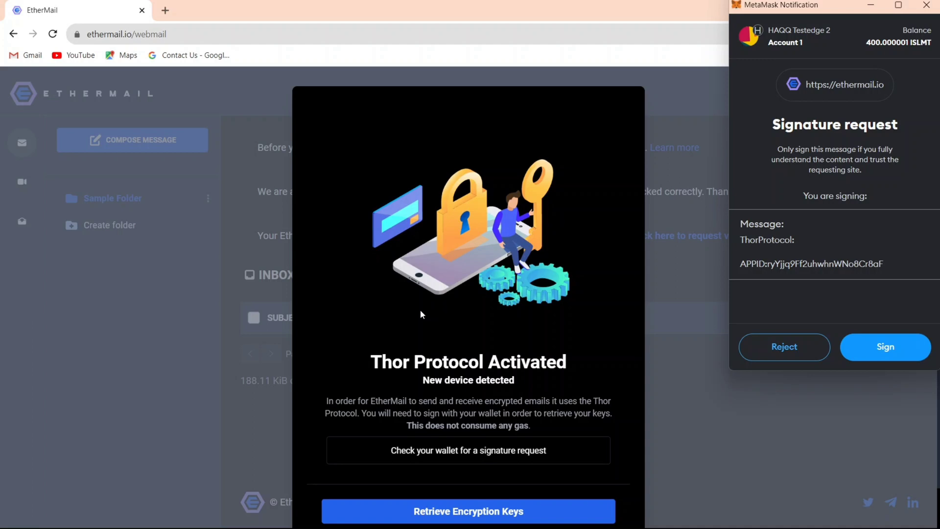
mouse_move(849, 316)
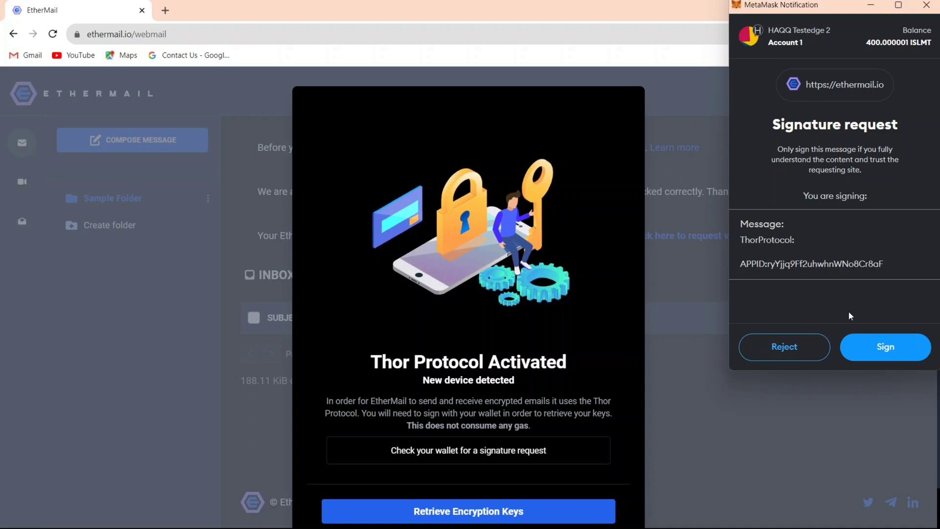
click(885, 346)
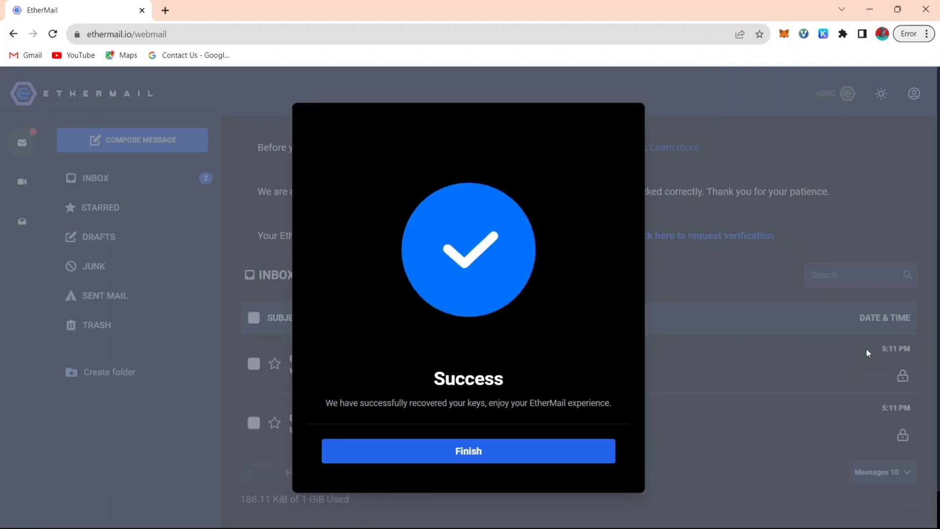
click(468, 450)
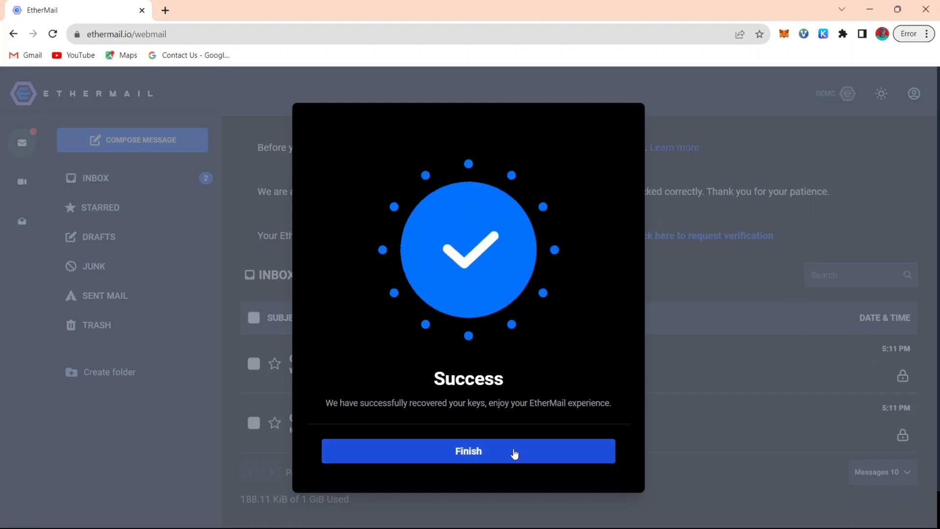
click(468, 451)
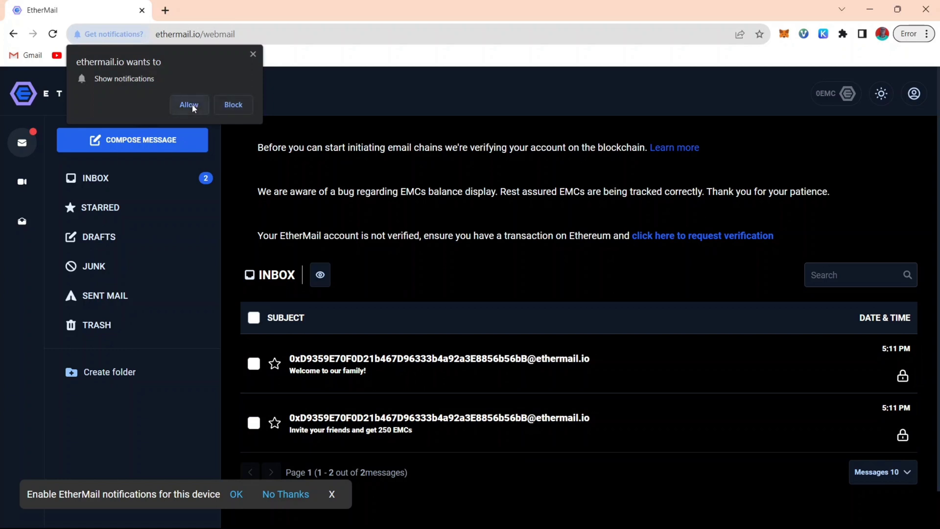
- Allow ethermail.io to show browser notifications from the permission prompt
click(188, 104)
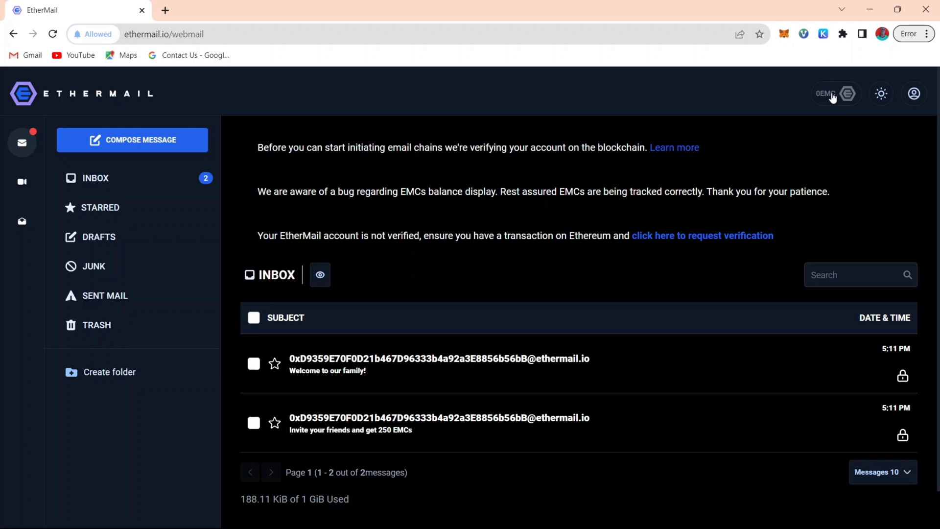
mouse_move(364, 152)
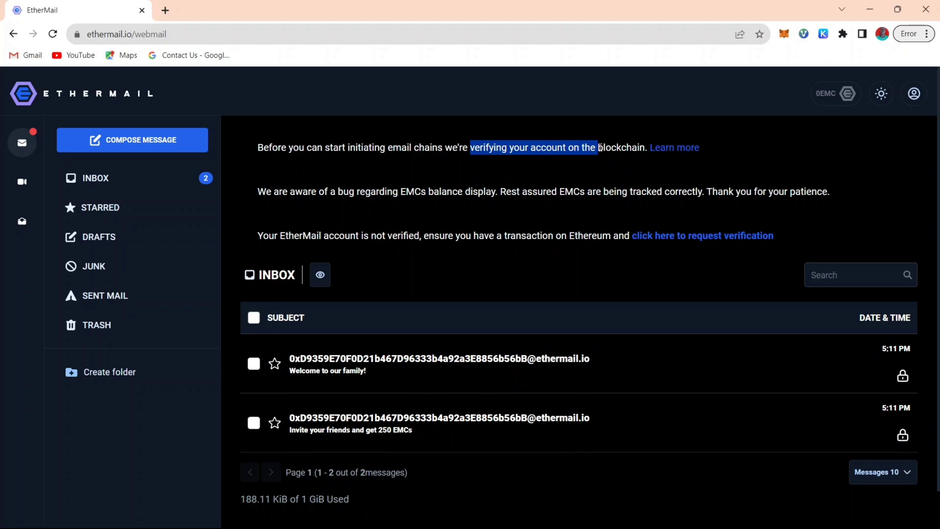
mouse_move(307, 195)
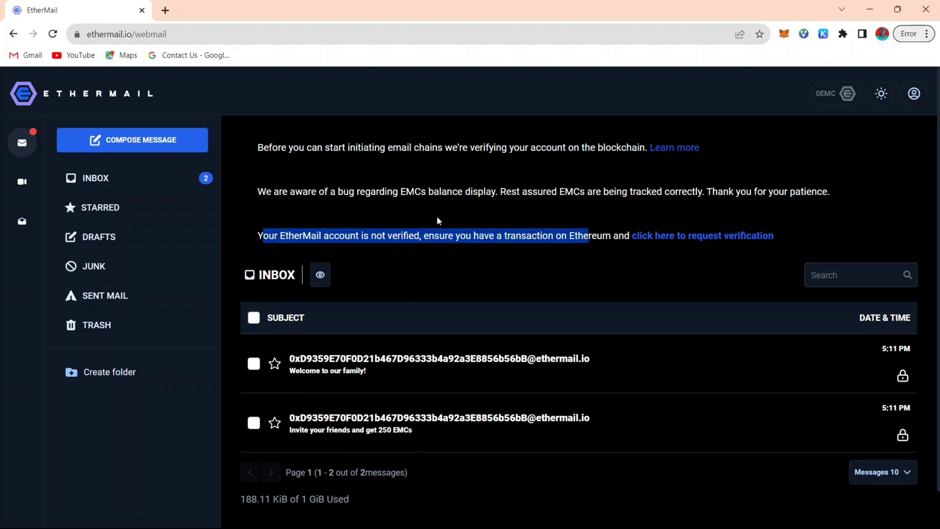
mouse_move(358, 232)
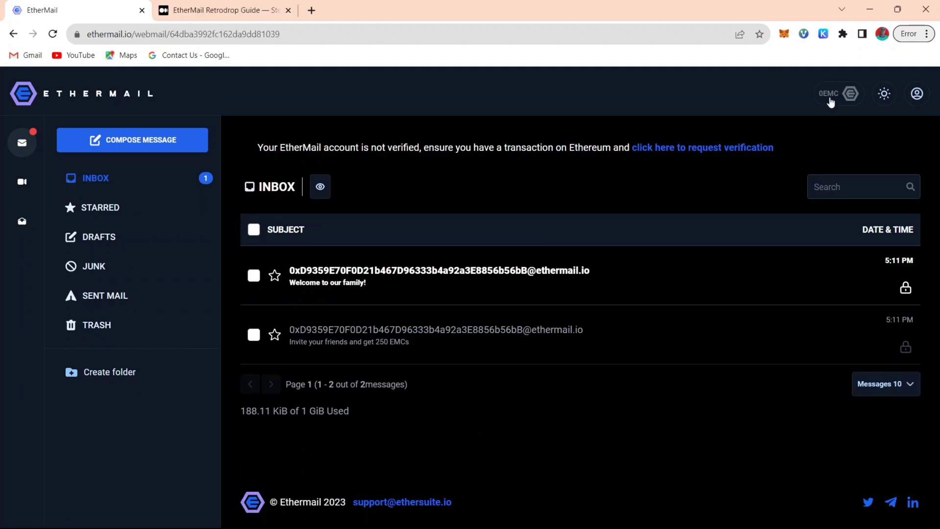
click(837, 93)
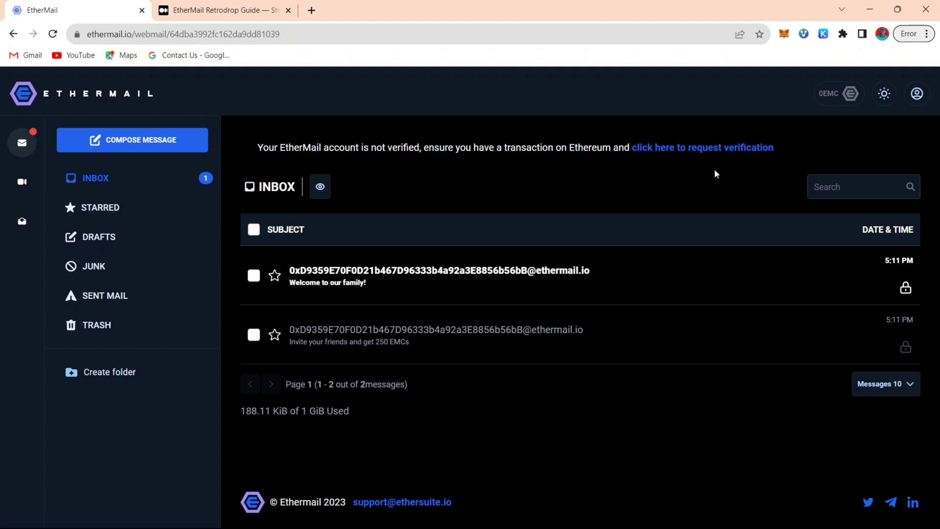
mouse_move(847, 100)
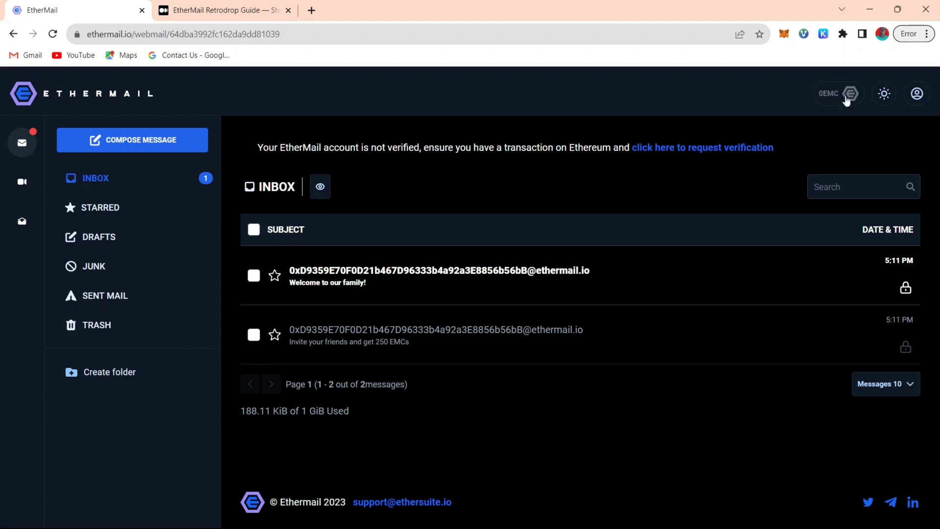
mouse_move(783, 33)
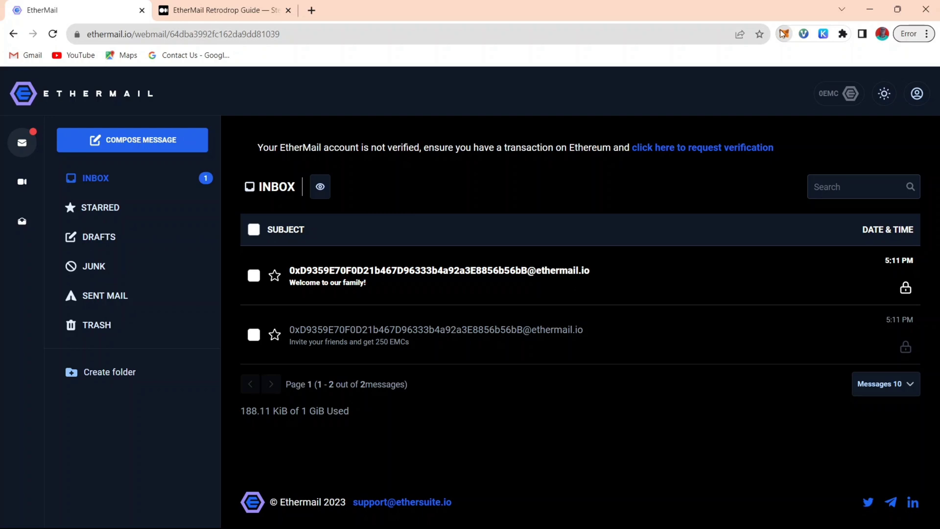
- Switch MetaMask in the first browser to Ethereum Mainnet
click(784, 33)
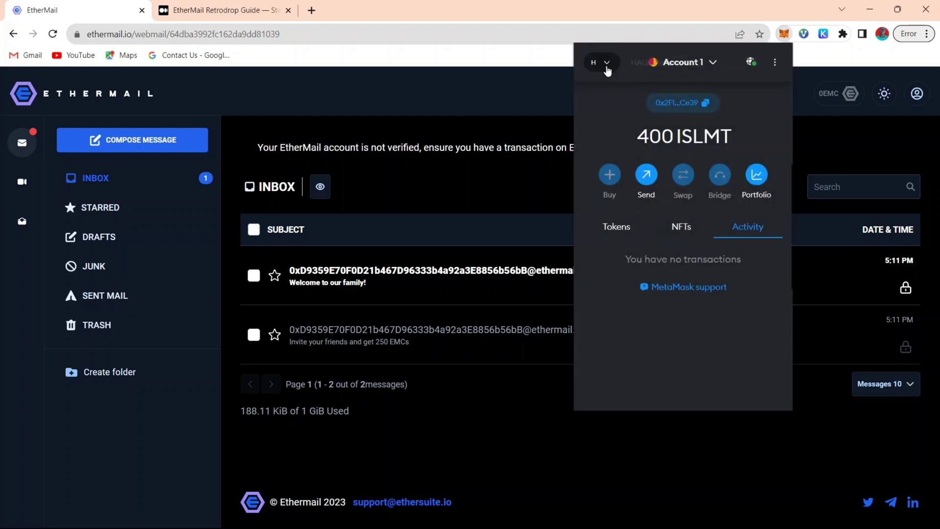
click(600, 61)
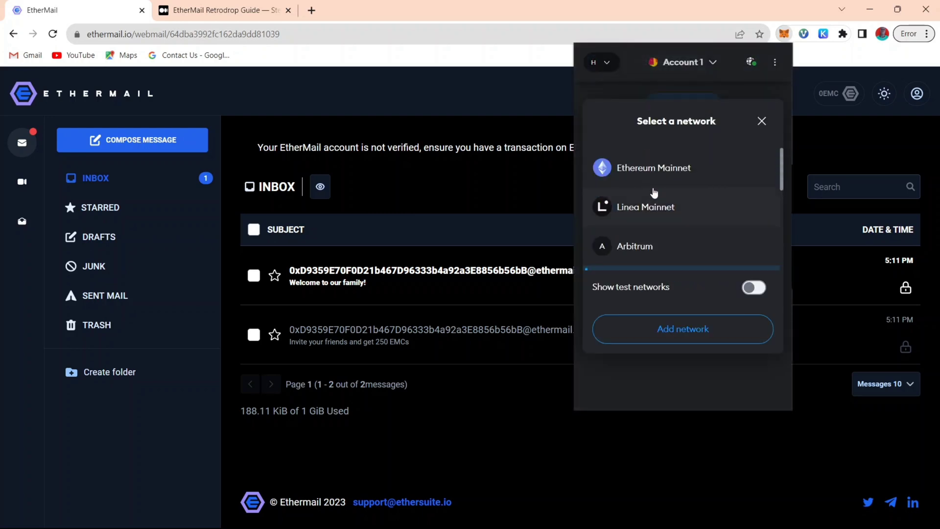
click(653, 168)
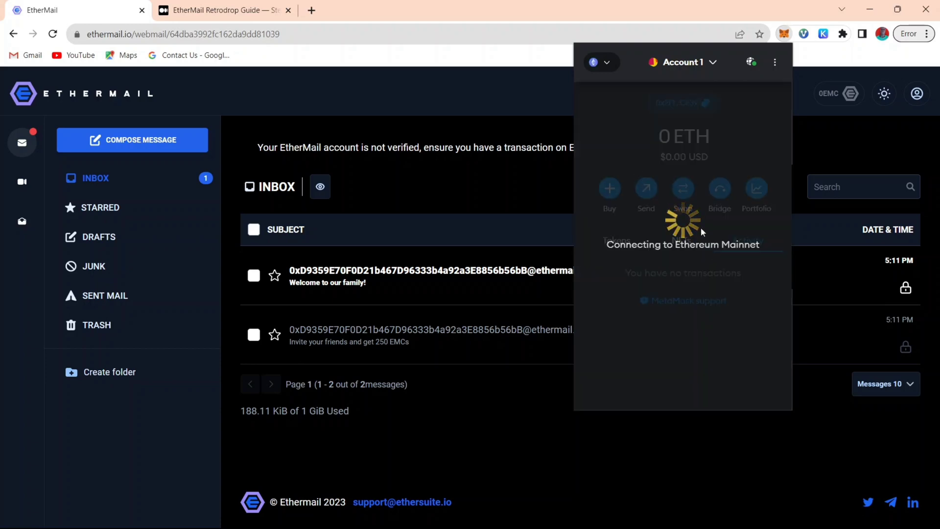
- Unlock MetaMask in the second browser and switch it to Ethereum Mainnet
key(Super+Tab)
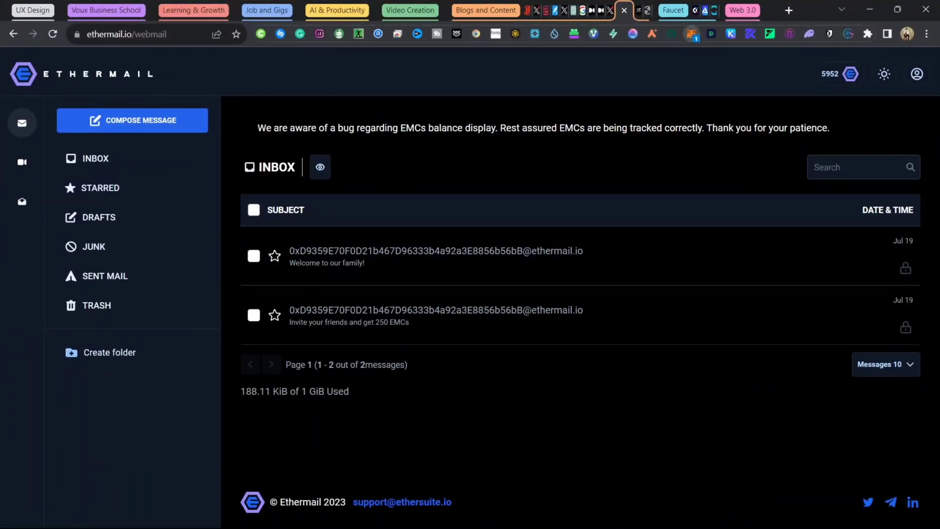
click(690, 34)
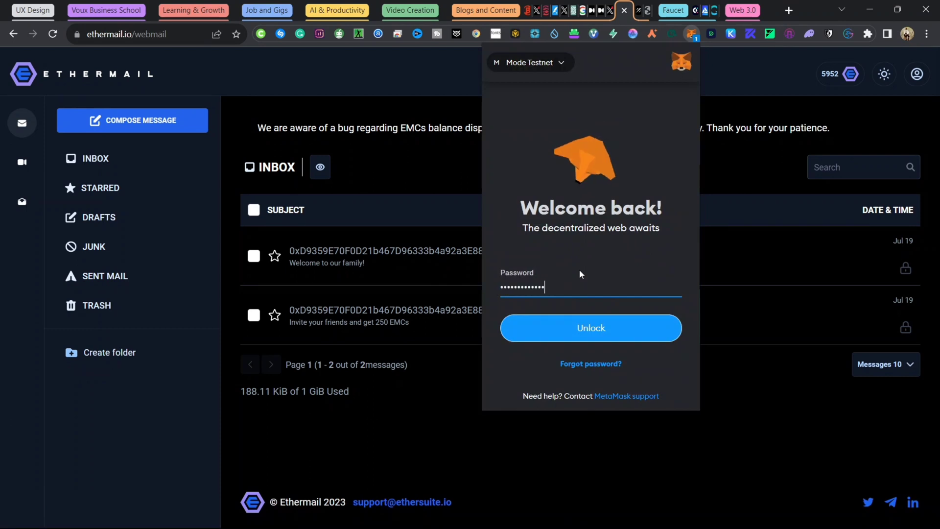
click(590, 328)
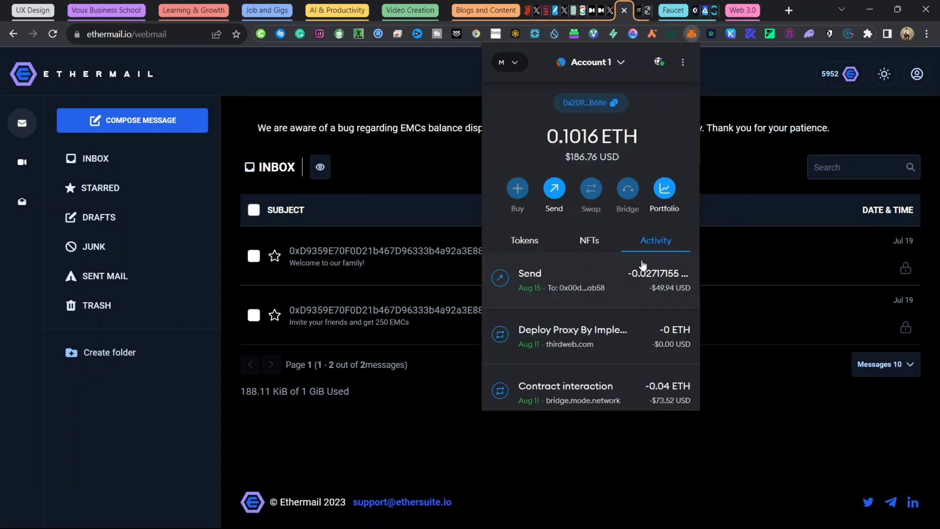
click(508, 62)
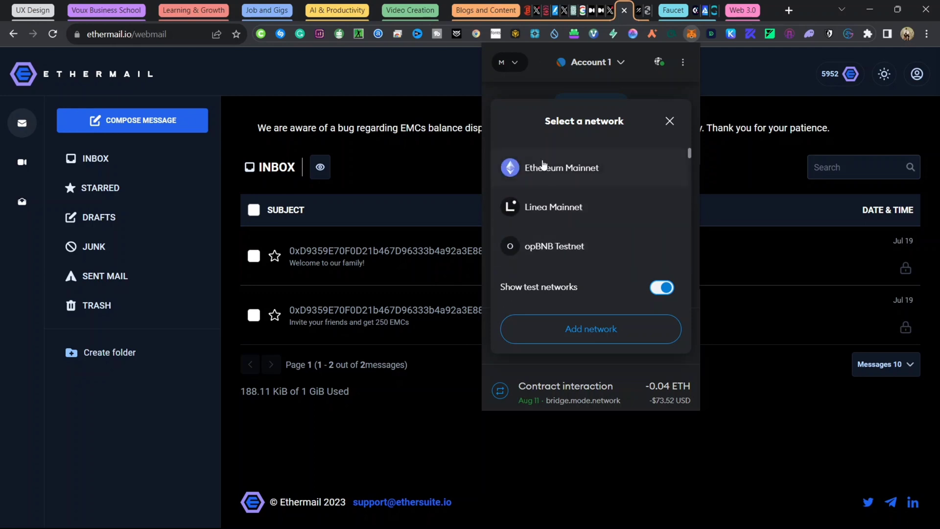
click(560, 168)
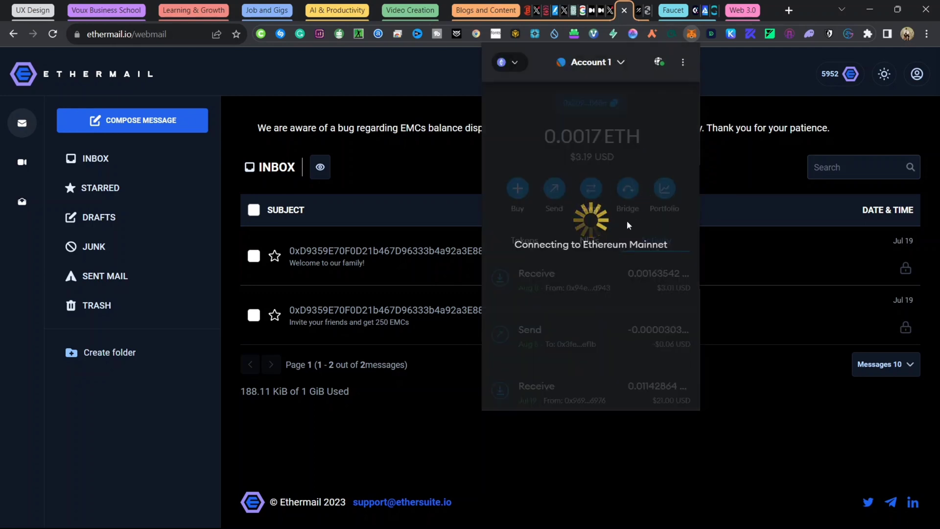
mouse_move(611, 181)
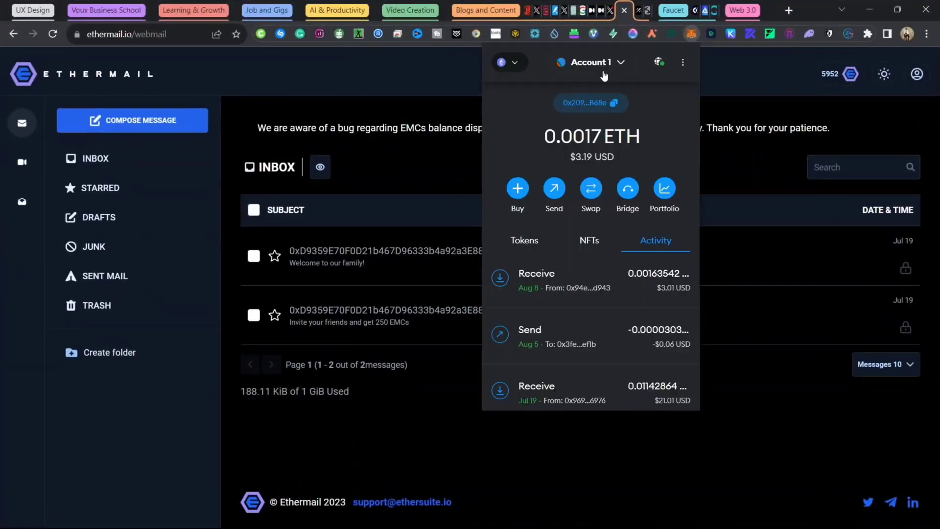
mouse_move(652, 172)
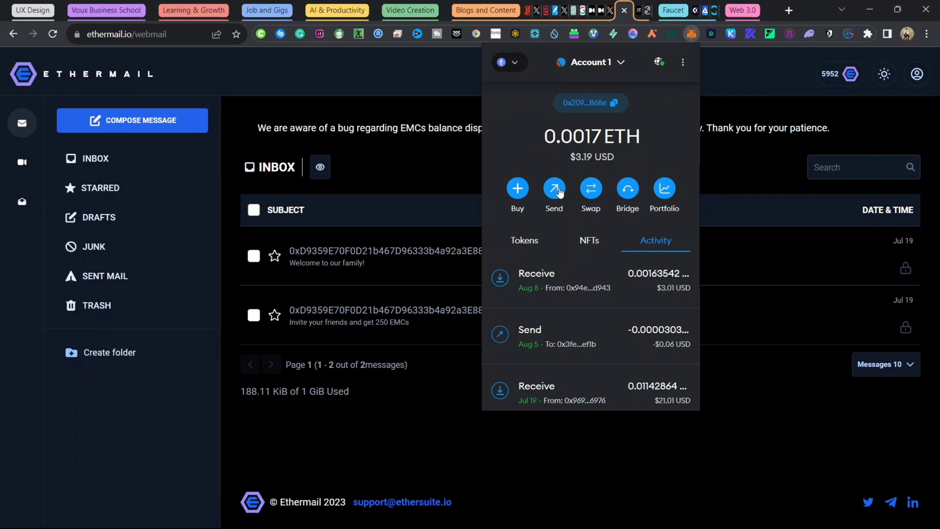
click(553, 188)
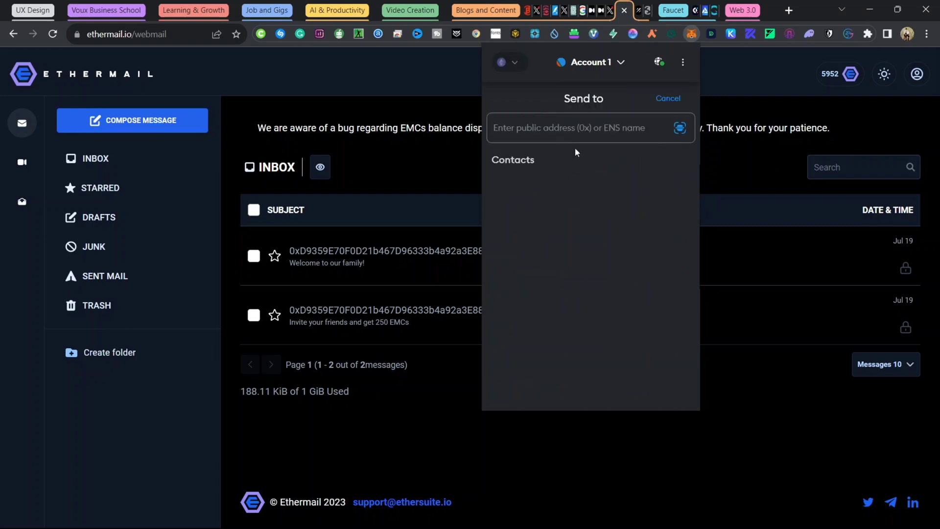
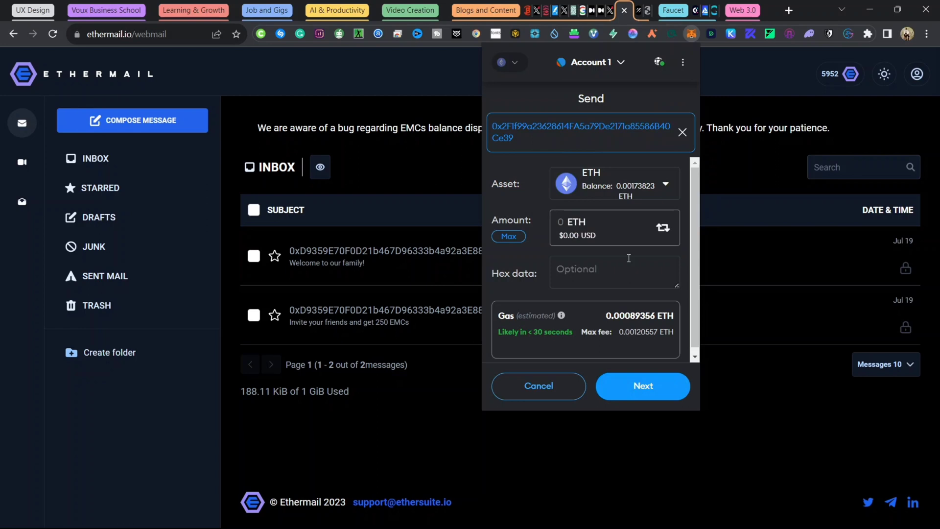
click(508, 236)
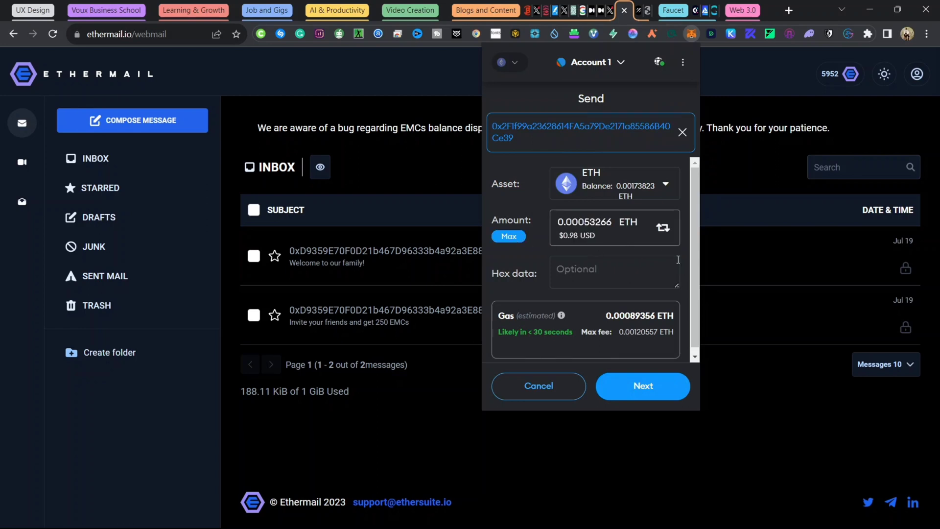
click(662, 228)
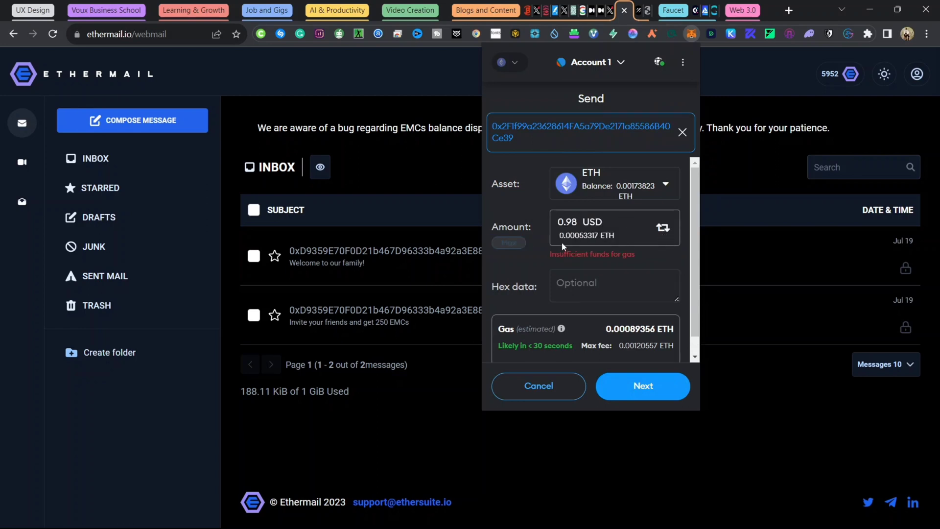
mouse_move(545, 253)
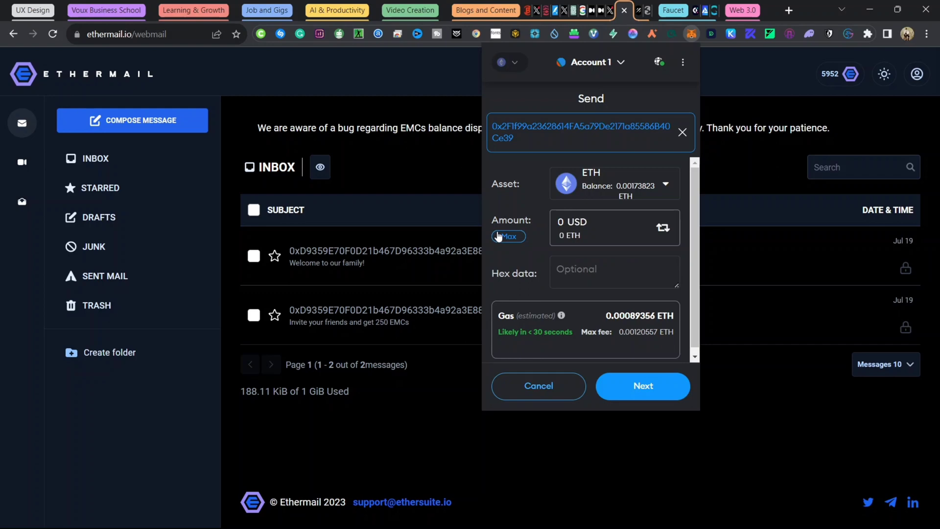
click(508, 236)
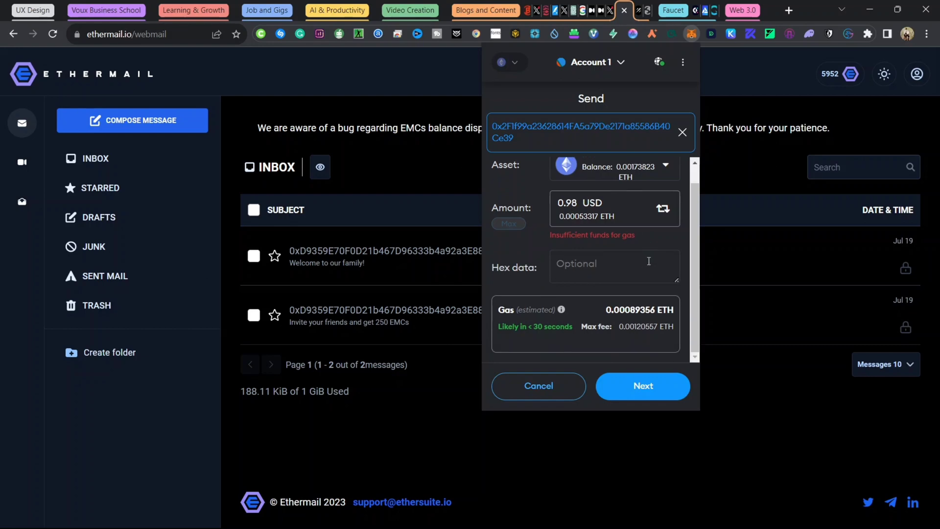
mouse_move(623, 307)
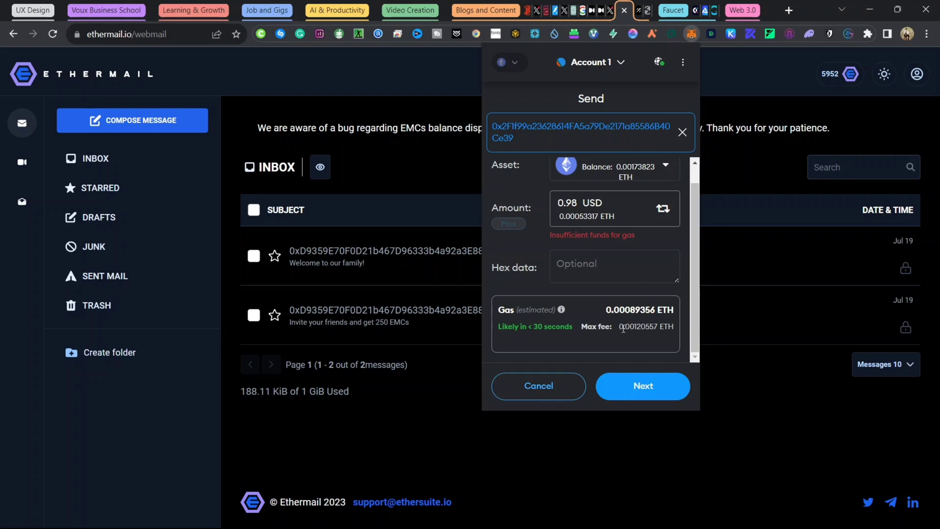
mouse_move(643, 326)
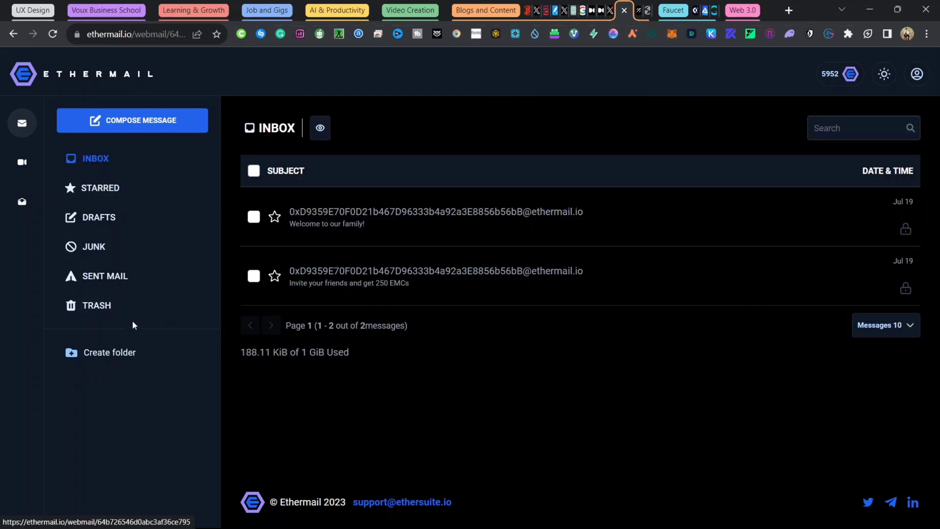
- Check Sent Mail, start a new message, then open and dismiss the profile options
click(104, 276)
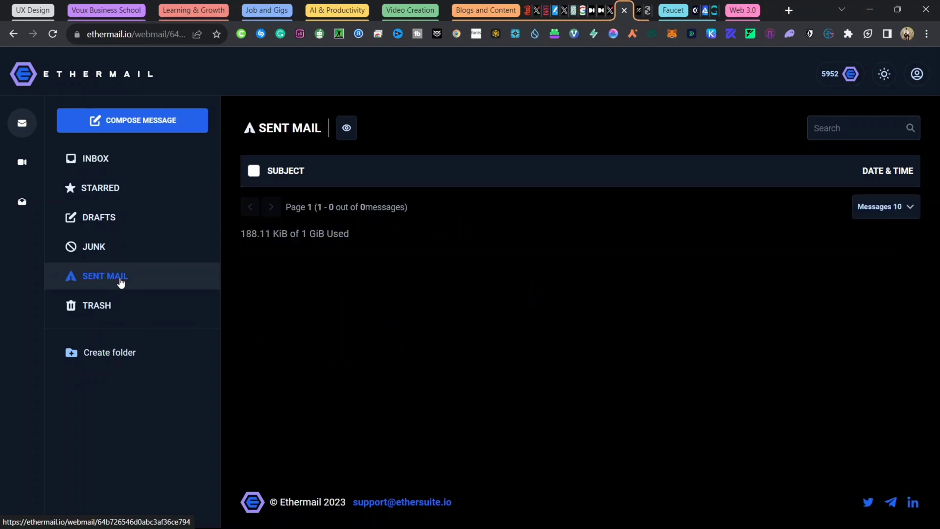
mouse_move(154, 133)
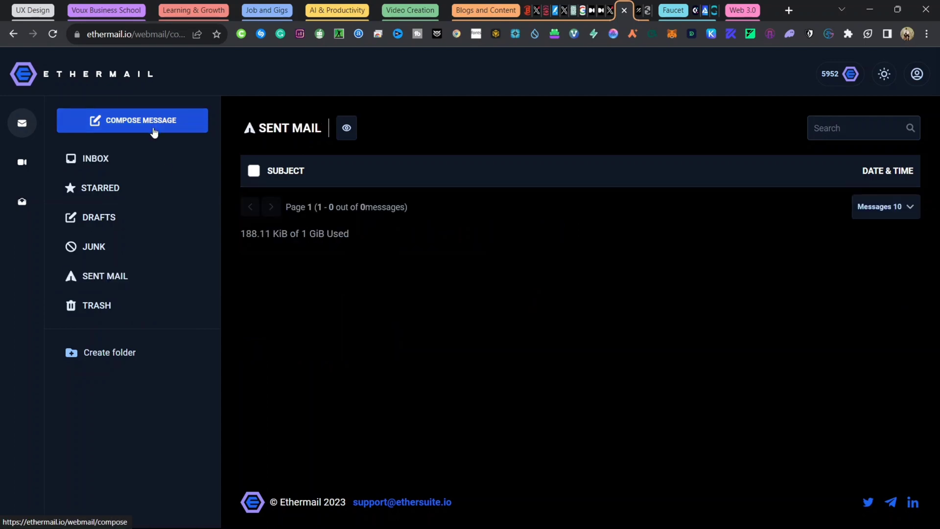
click(133, 120)
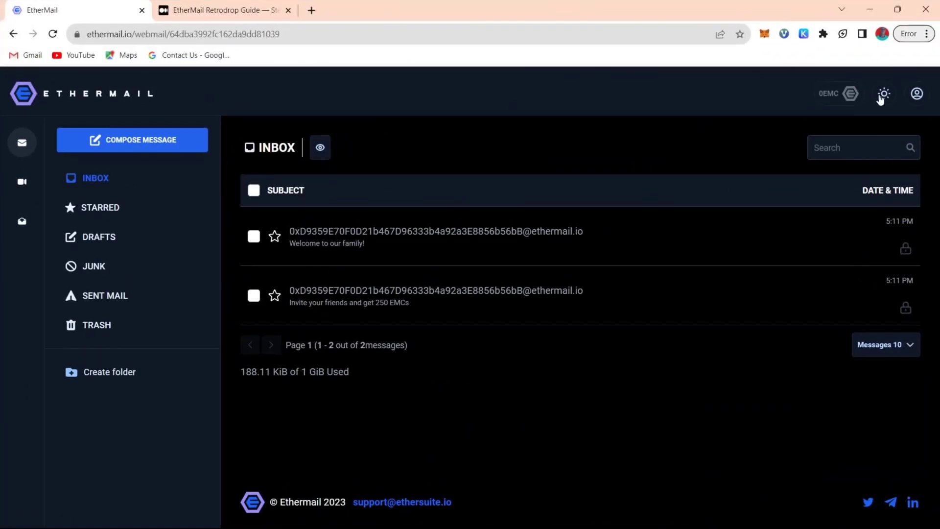
click(916, 93)
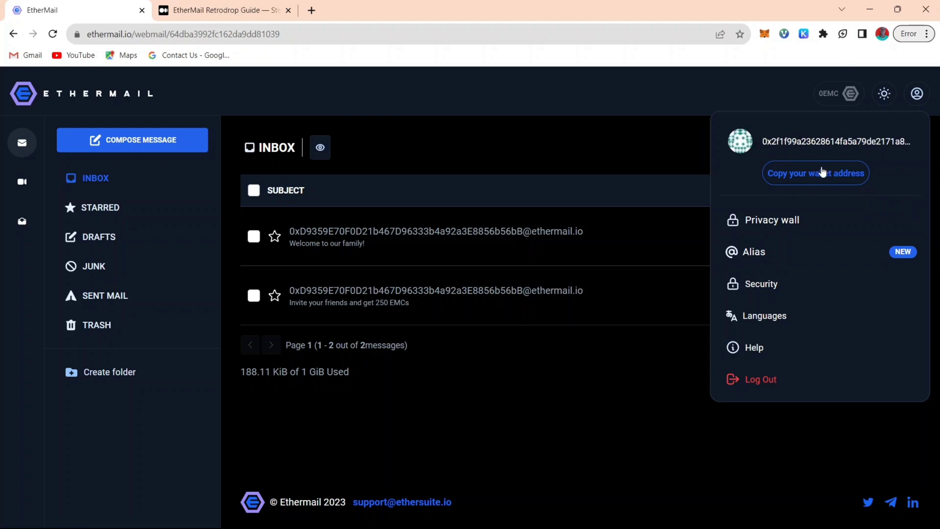
mouse_move(332, 158)
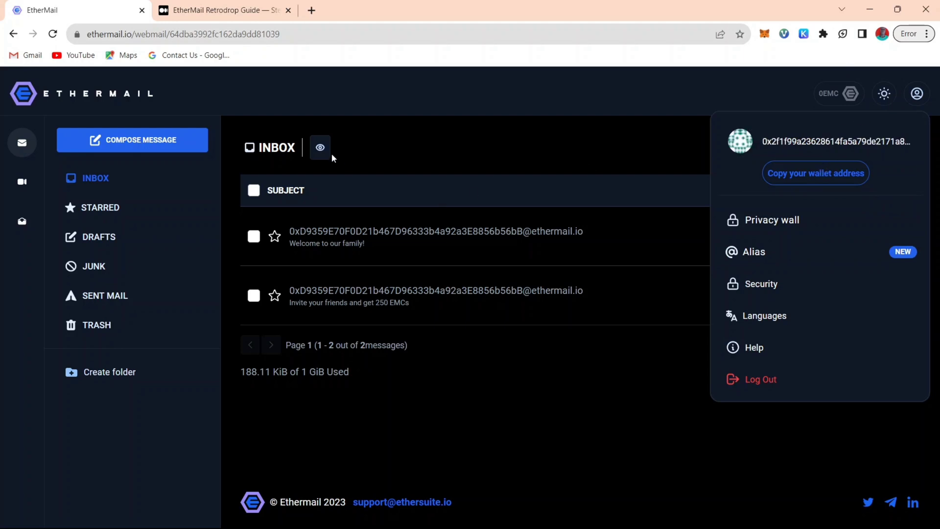
click(436, 231)
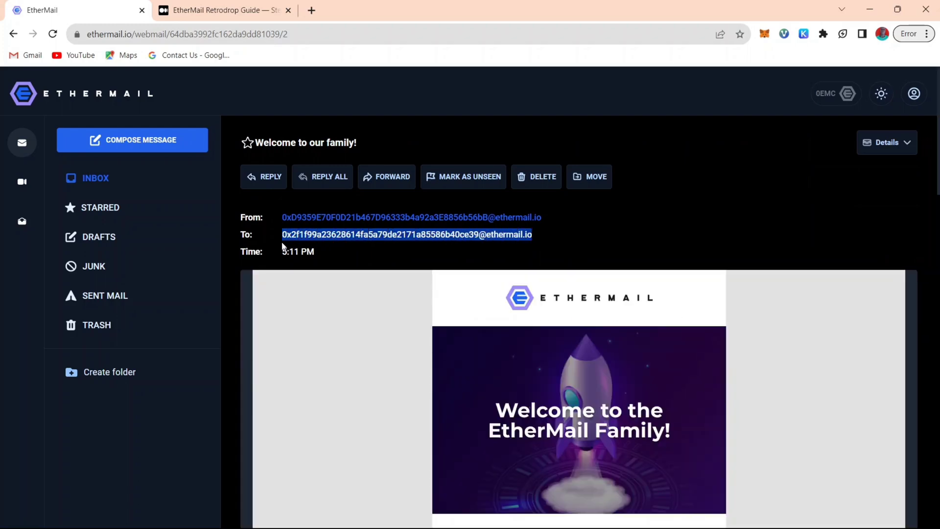
- Send subject 'HEY' with body 'WAGMI' to the copied ethermail.io address and confirm
key(Win+Tab)
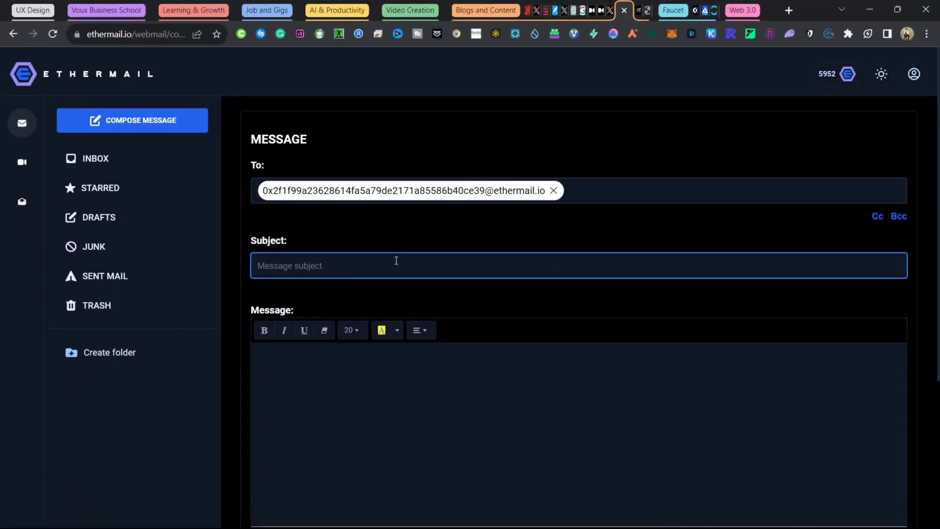
text(HEY)
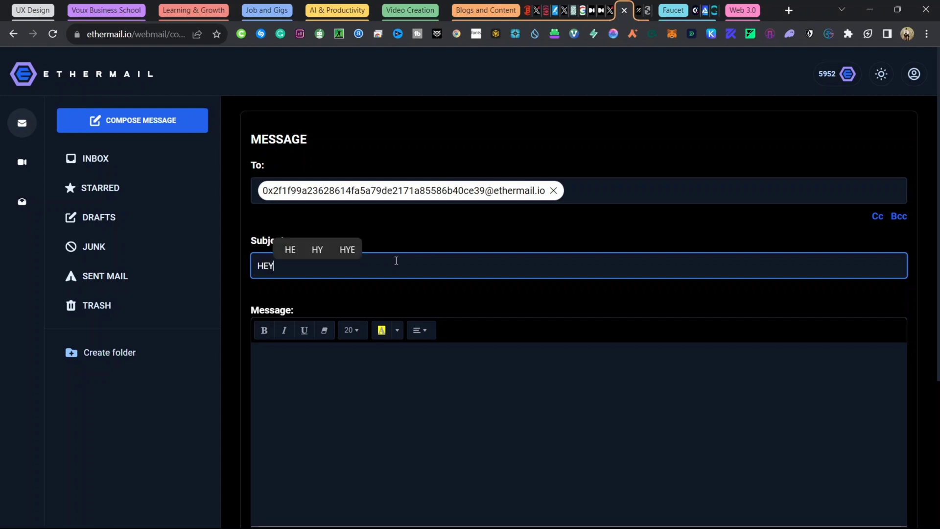
click(410, 392)
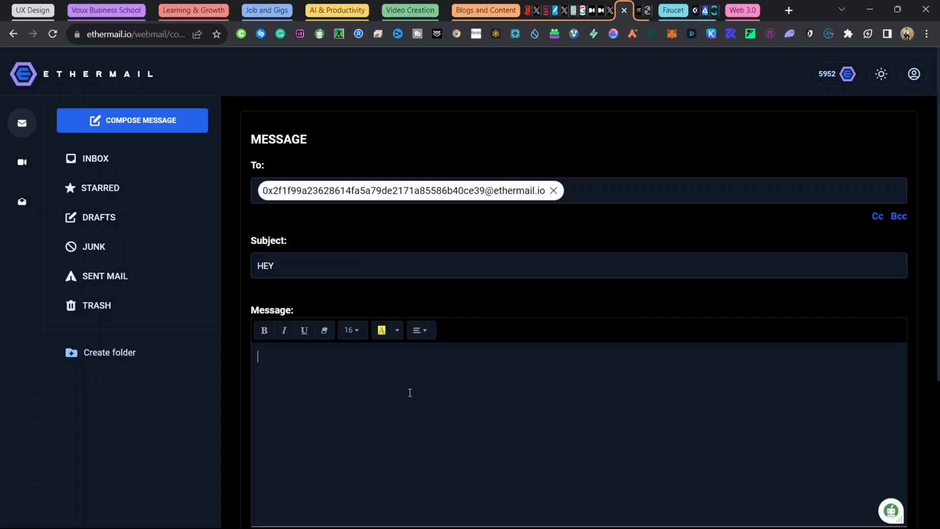
text(WAGMI)
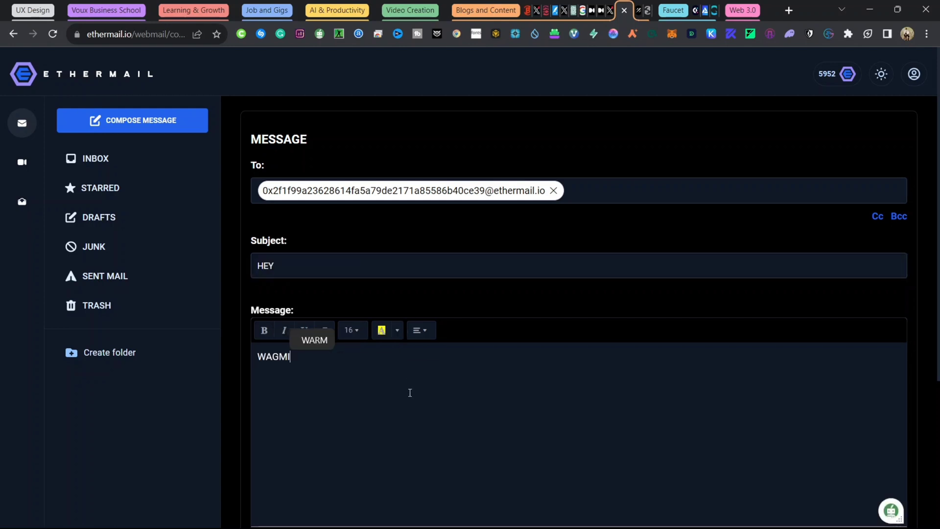
scroll(down, 3)
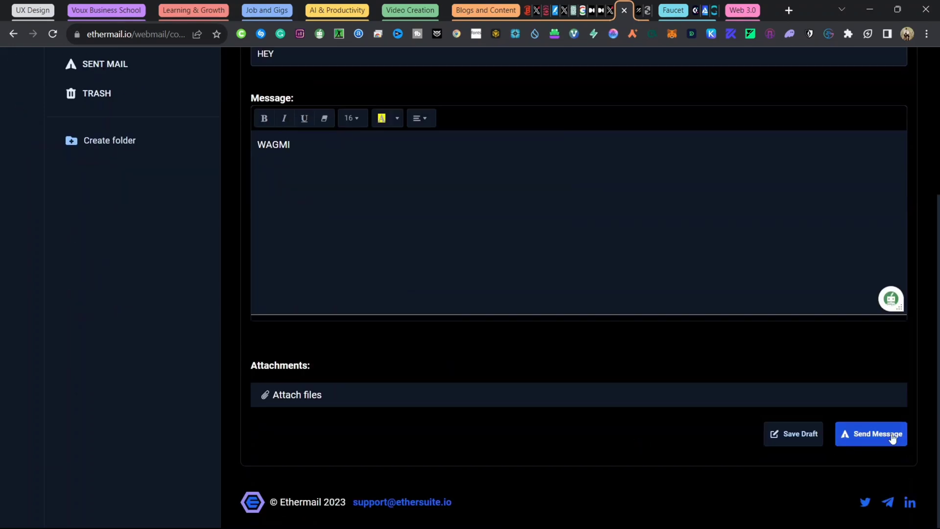
click(871, 433)
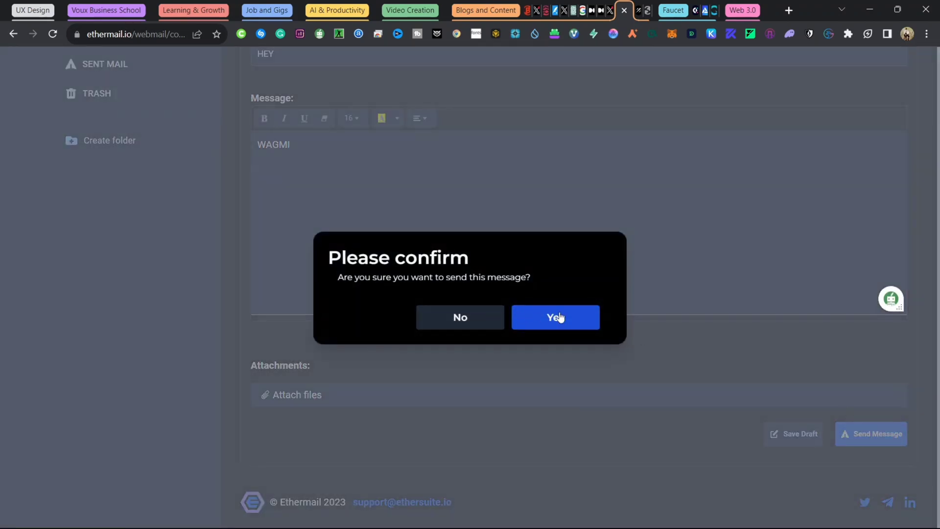
click(553, 317)
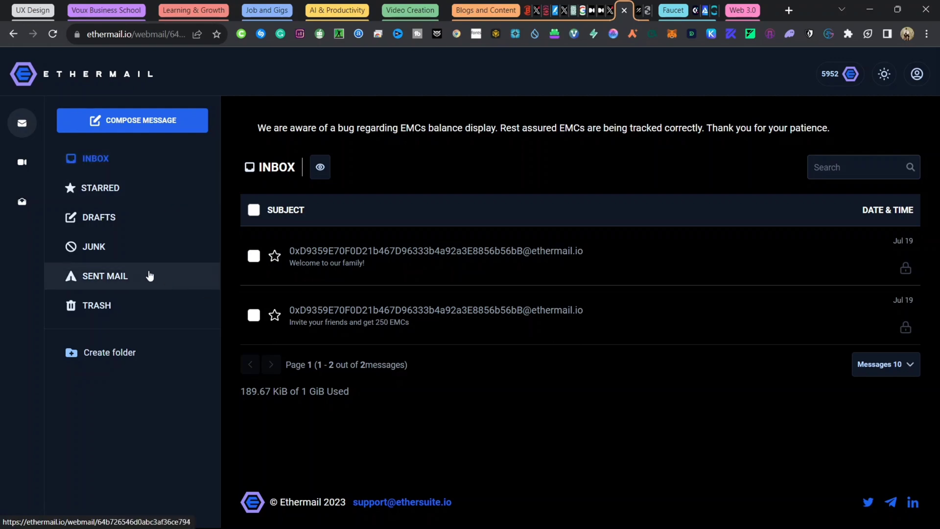
- Check the sent HEY message reading WAGMI, then return to the inbox list
click(104, 276)
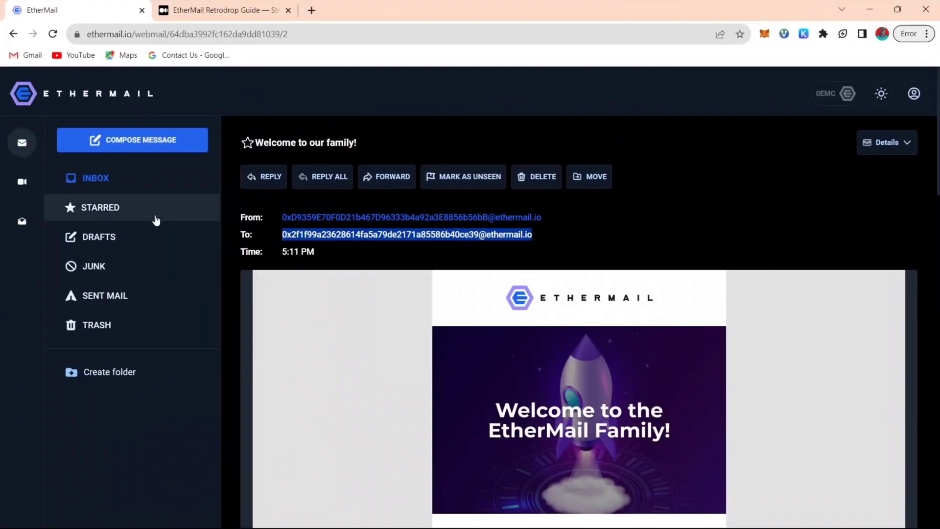
click(93, 177)
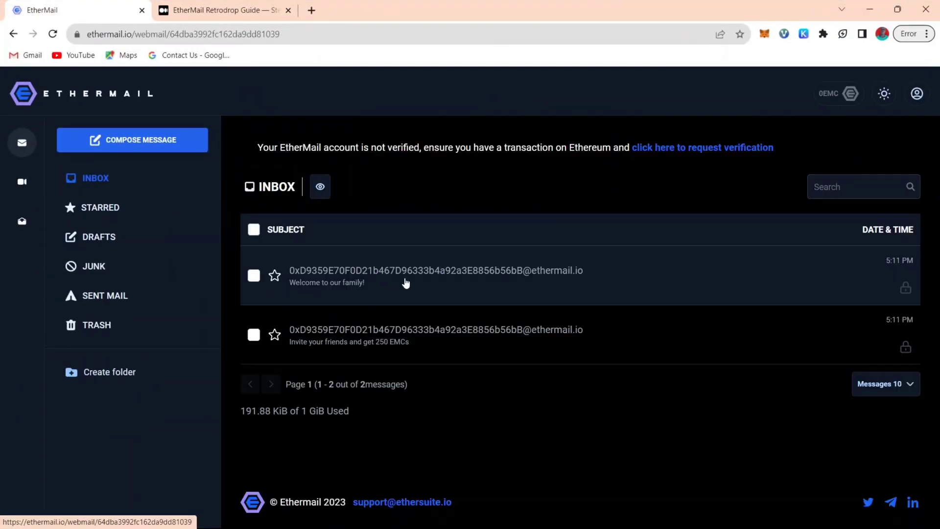
mouse_move(465, 353)
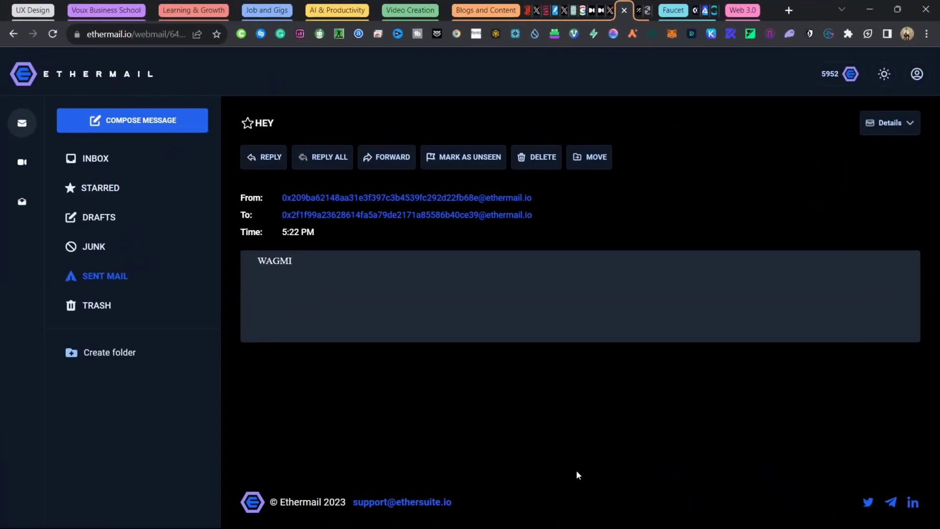
mouse_move(116, 171)
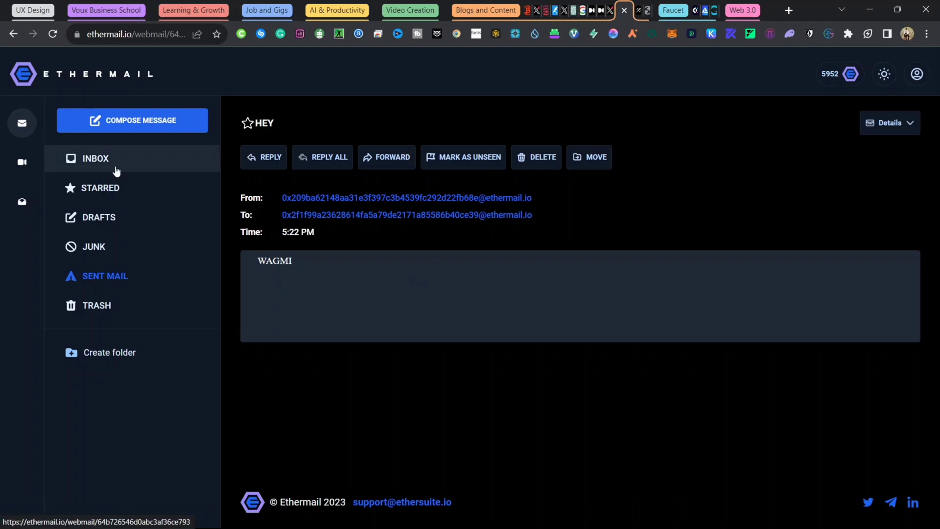
click(94, 158)
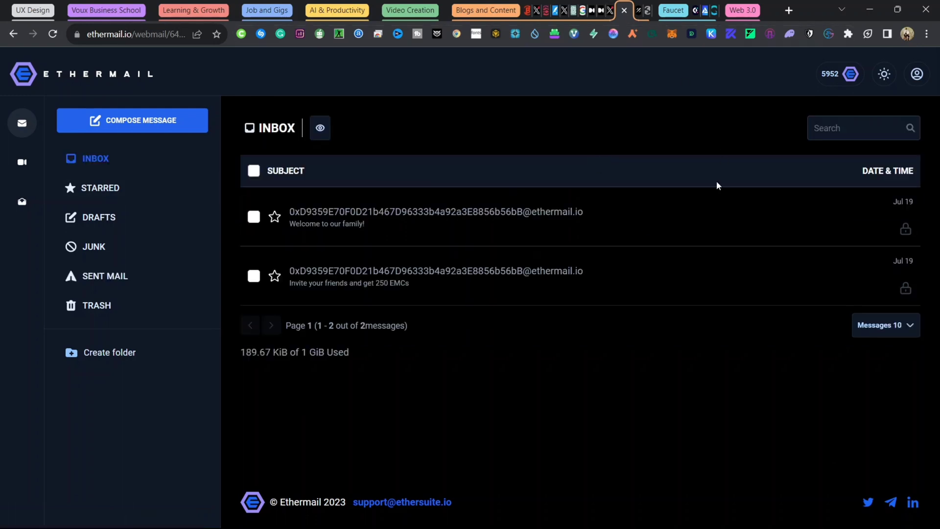
mouse_move(567, 300)
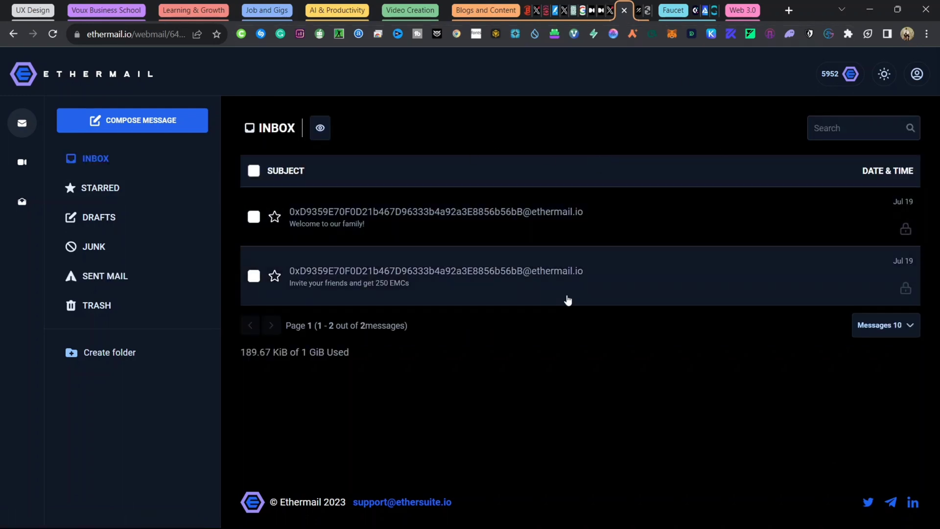
mouse_move(849, 90)
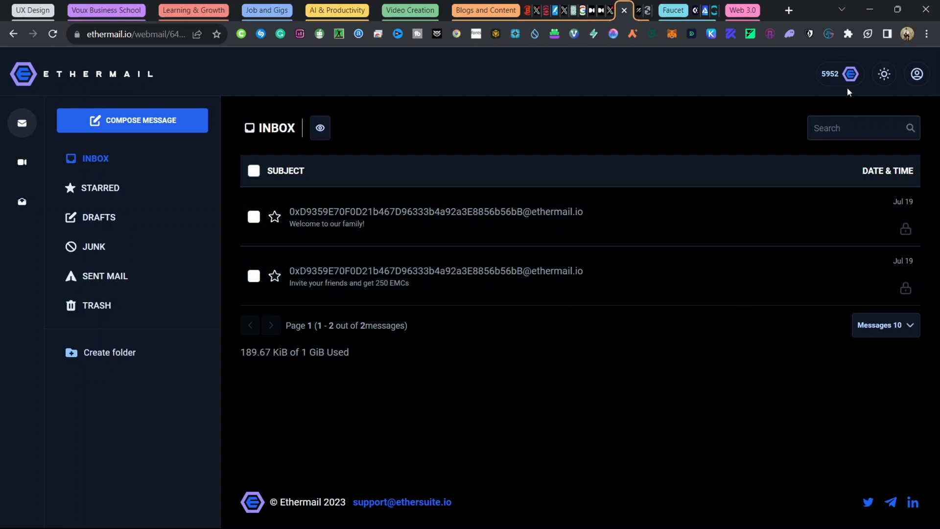
mouse_move(99, 188)
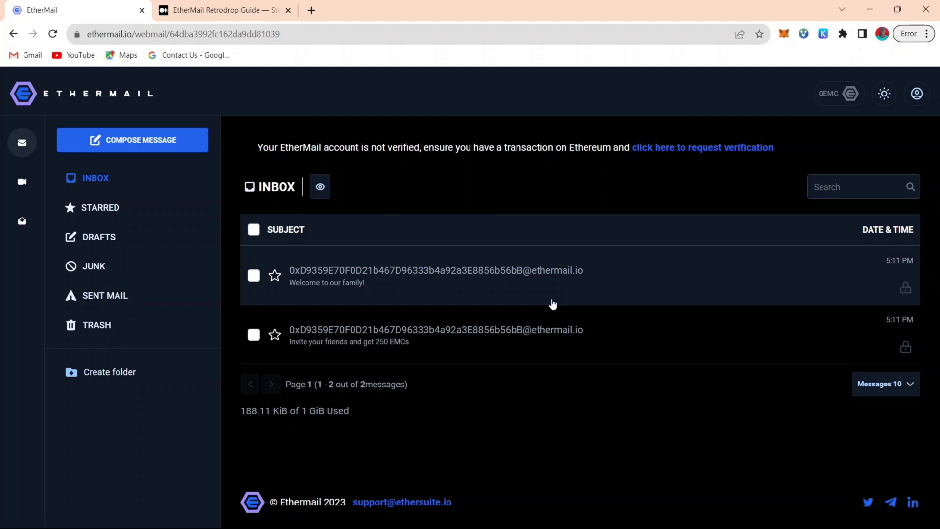
- Request verification through the inbox banner's 'click here to request verification' link
click(320, 186)
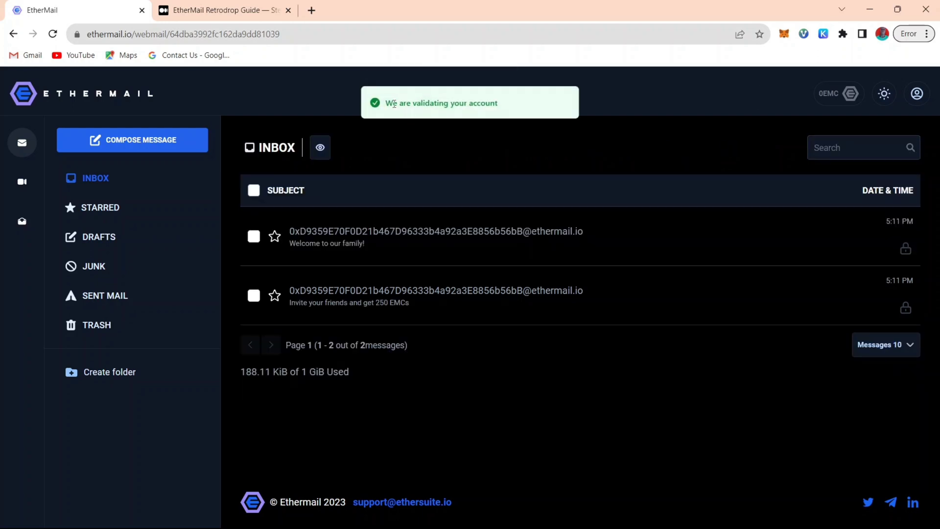
mouse_move(612, 163)
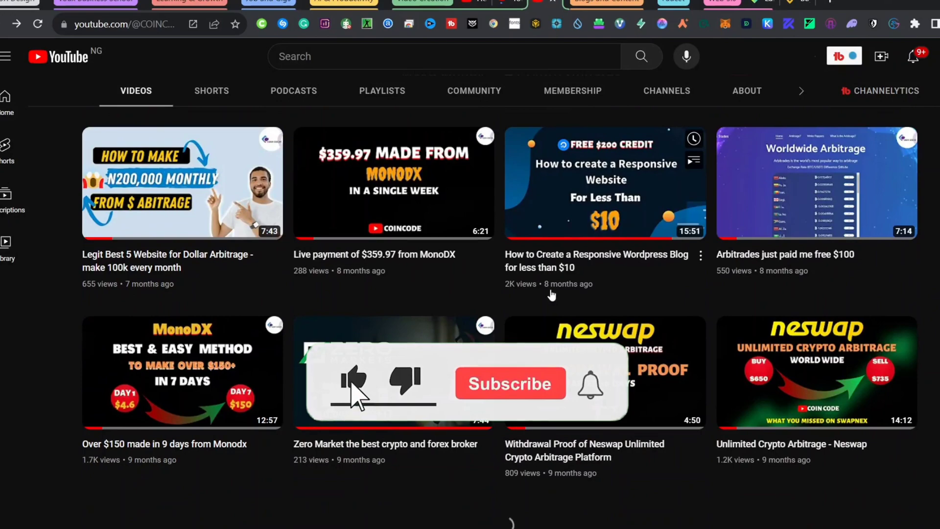
- Scroll through the creator's YouTube videos, Telegram group and DMO.fig.eth X feed
scroll(down, 3)
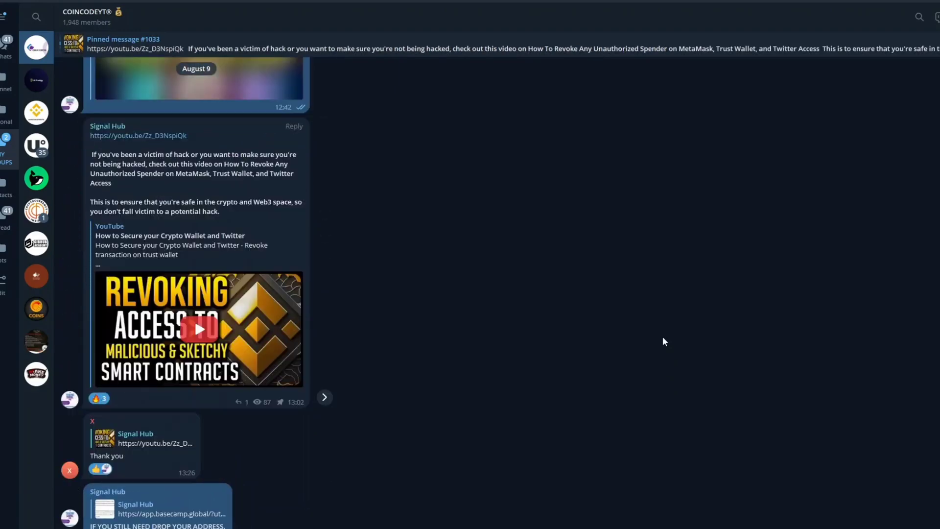
scroll(up, 3)
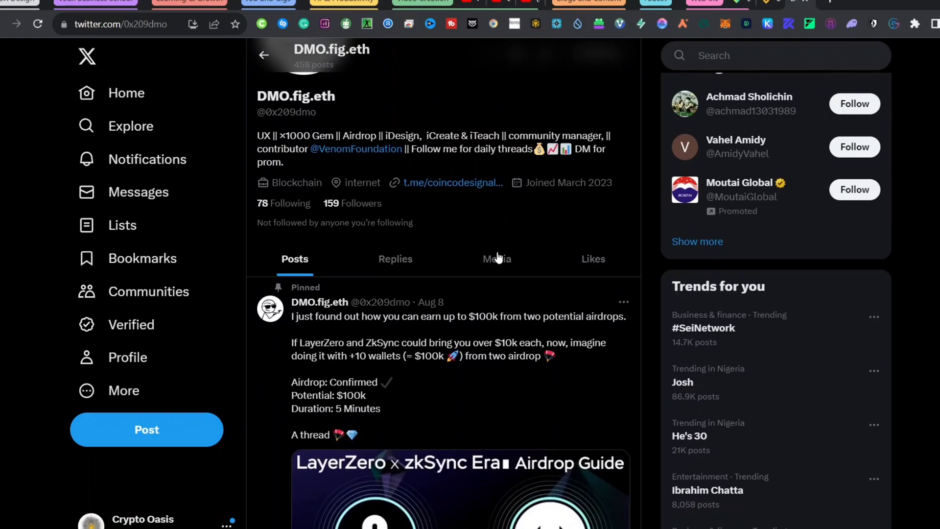
scroll(down, 3)
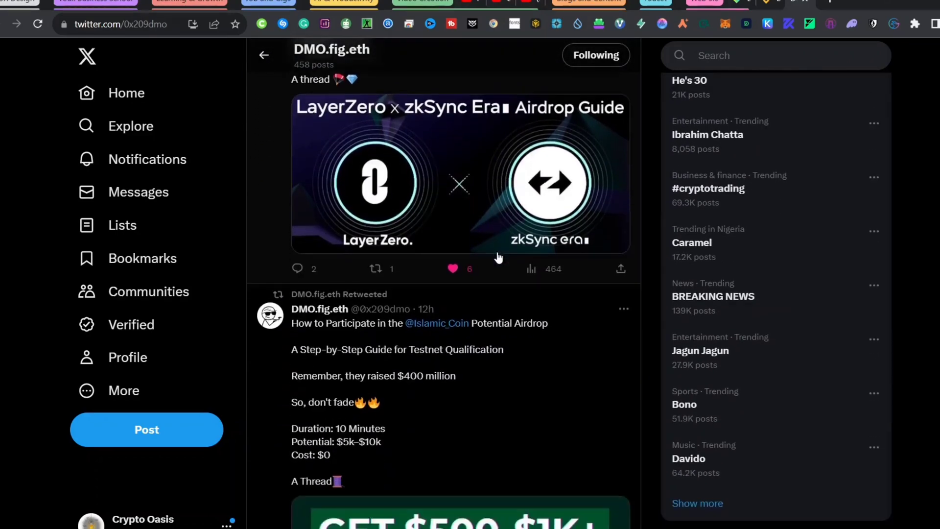